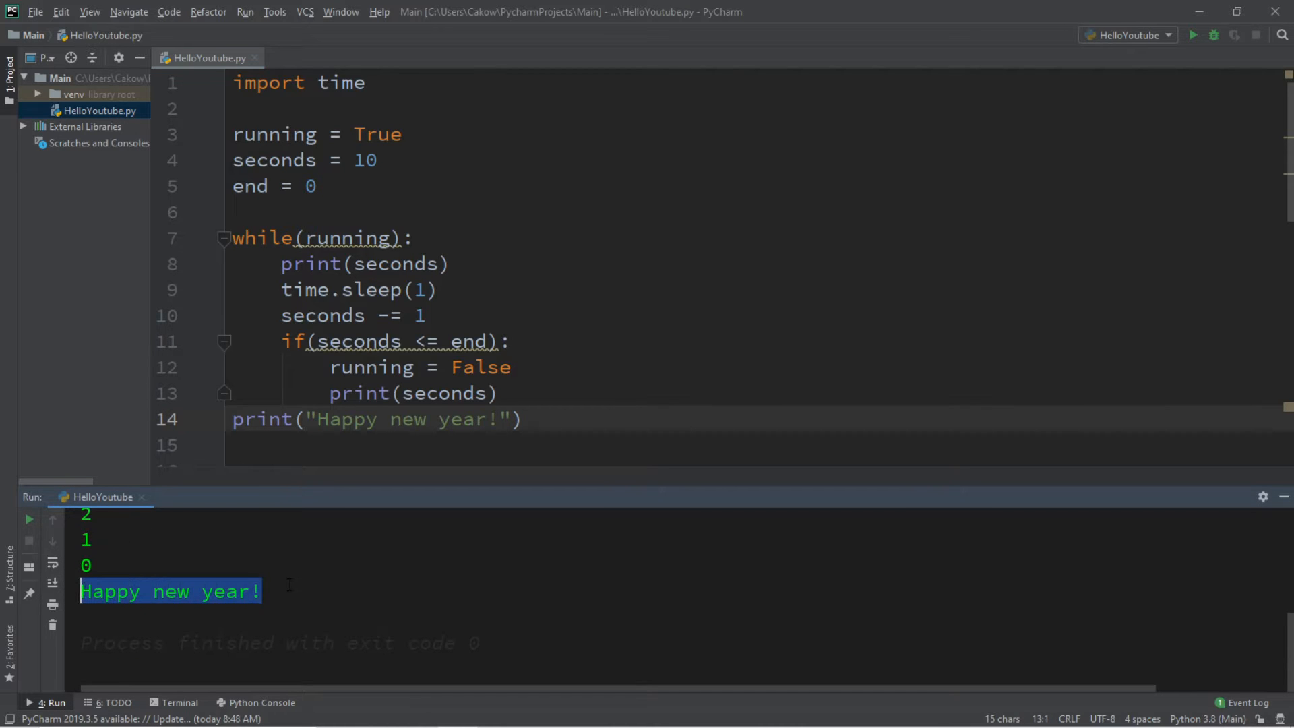
Empty the HelloYoutube.py editor by deleting the finished countdown script
click(289, 590)
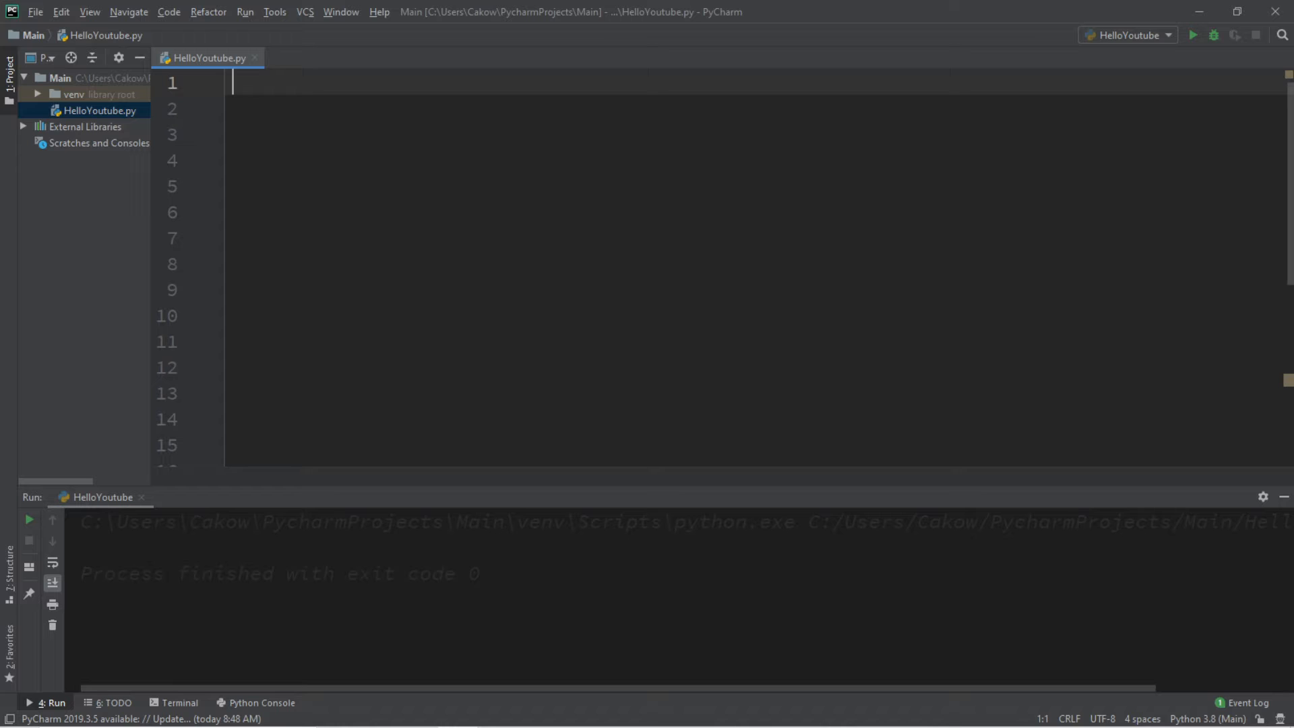
Write import time and set running = True
text(impor)
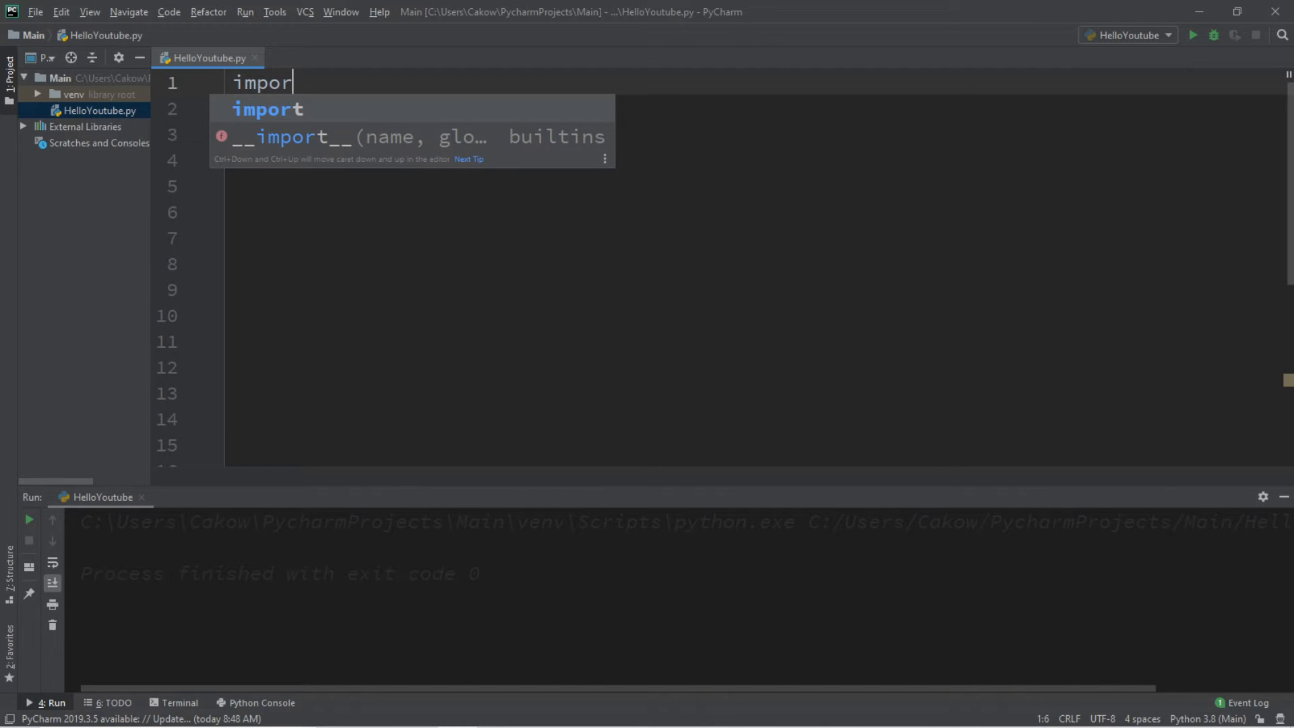
text(time)
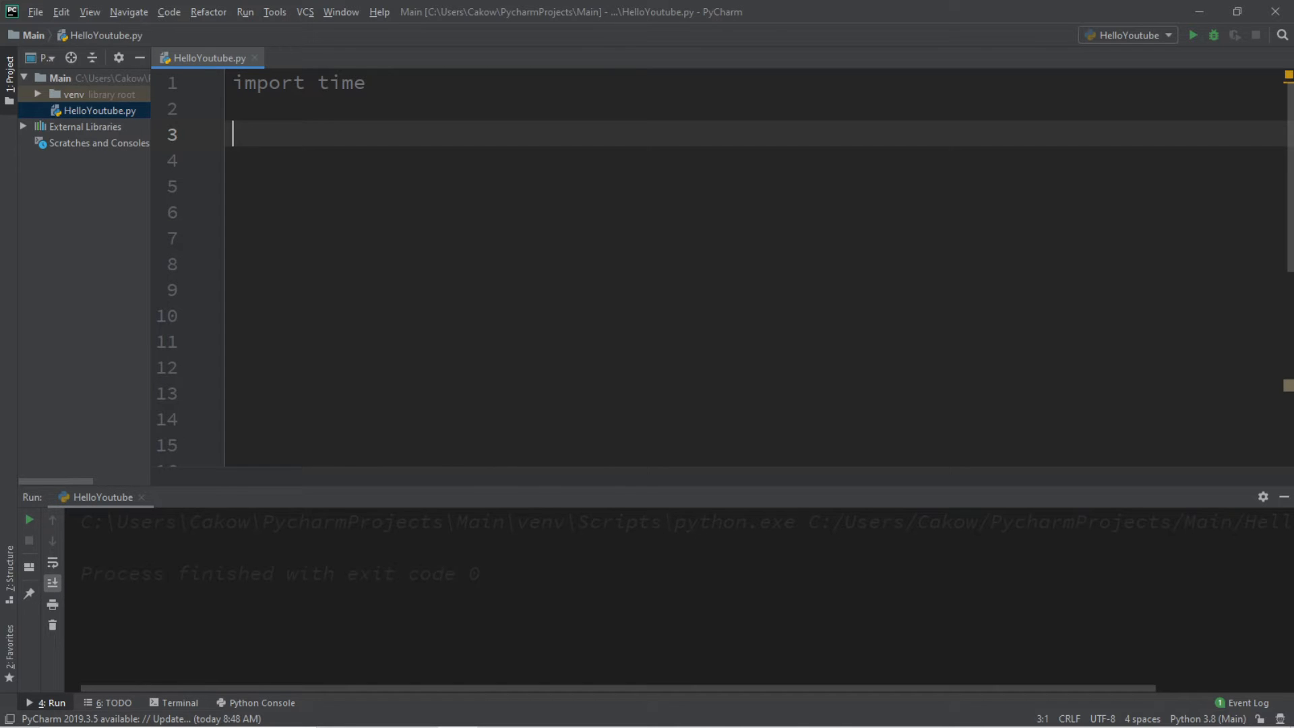
text(running =)
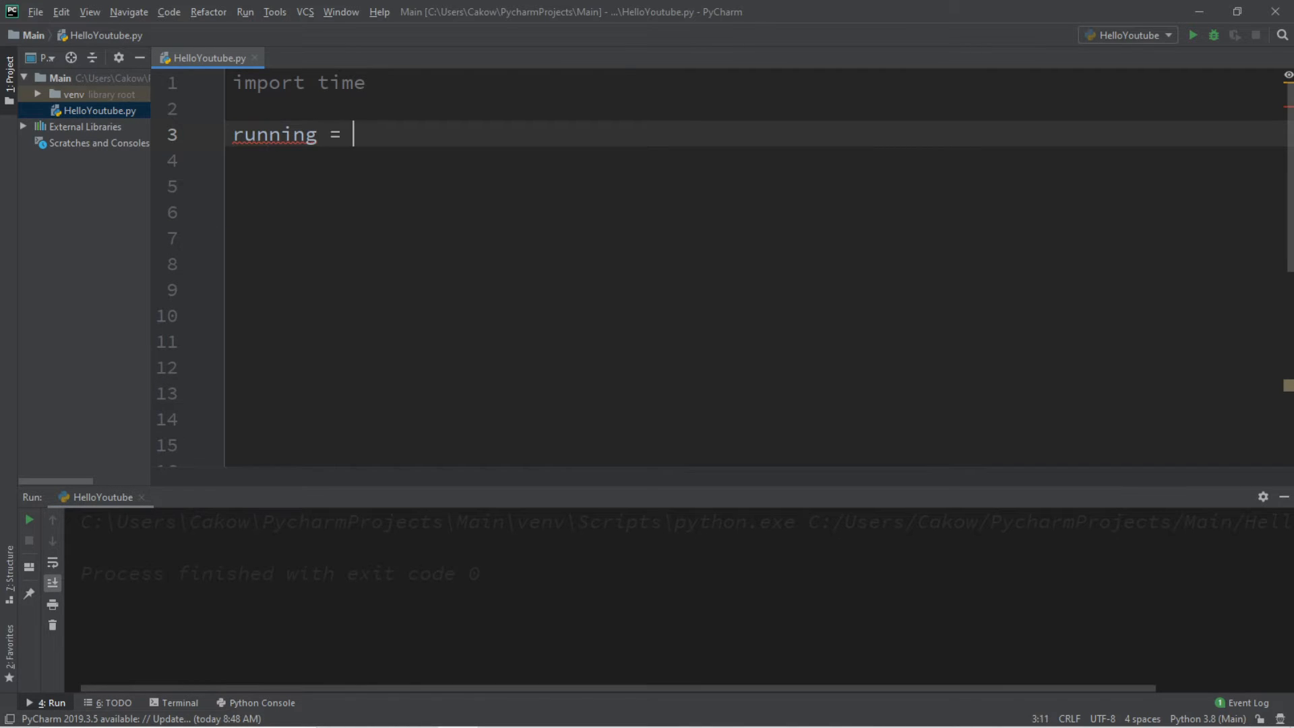
text(True)
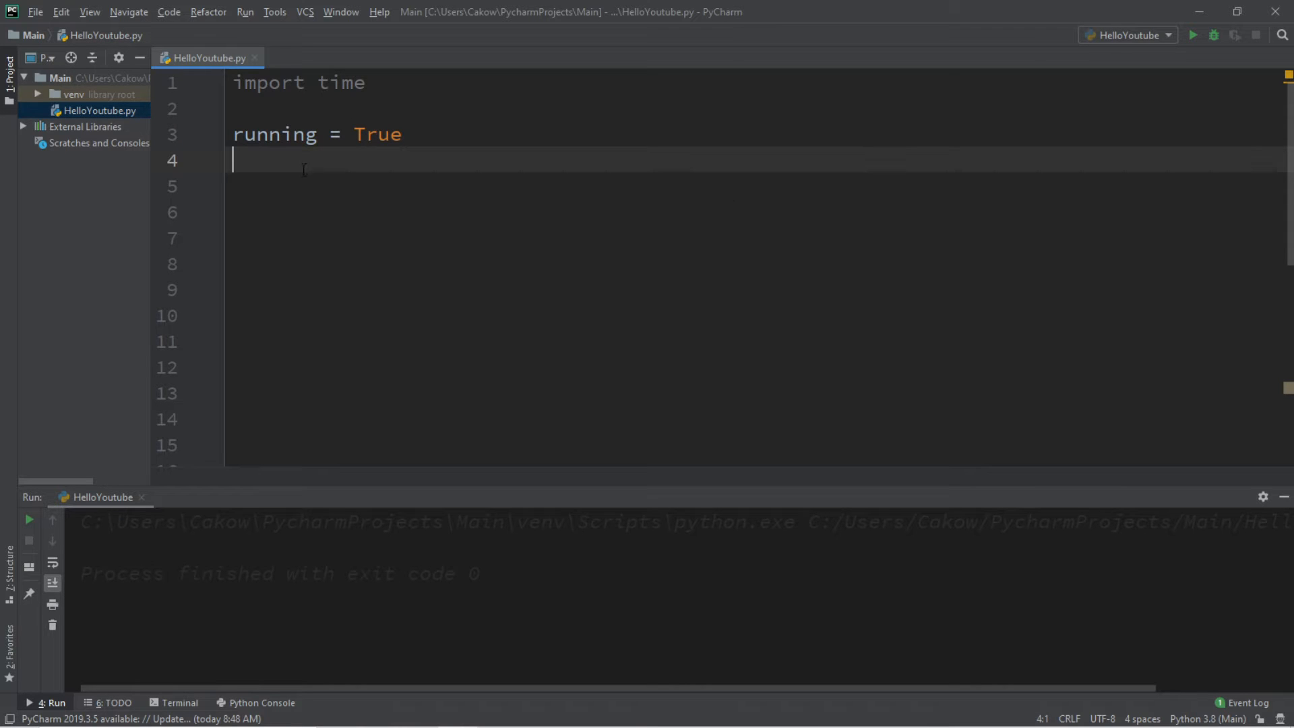
Add seconds = 0 and end = 10 on separate lines, then begin a while statement
double_click(275, 135)
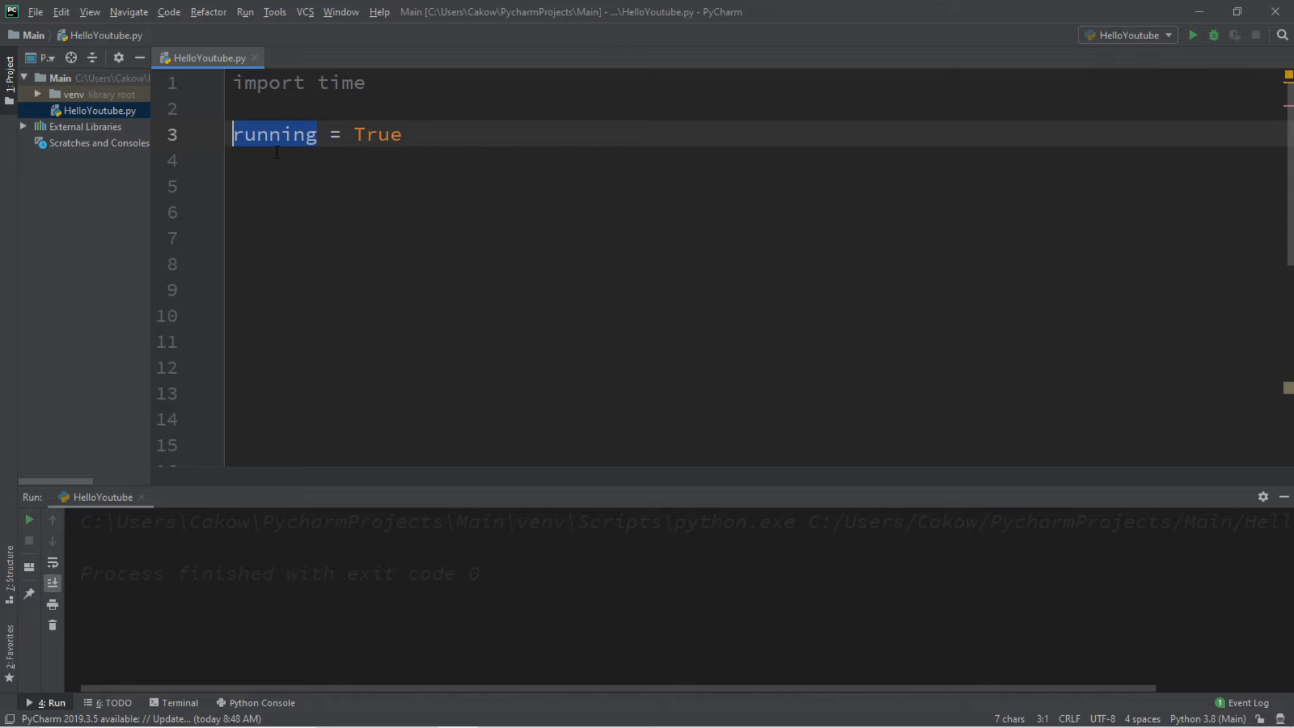
click(558, 161)
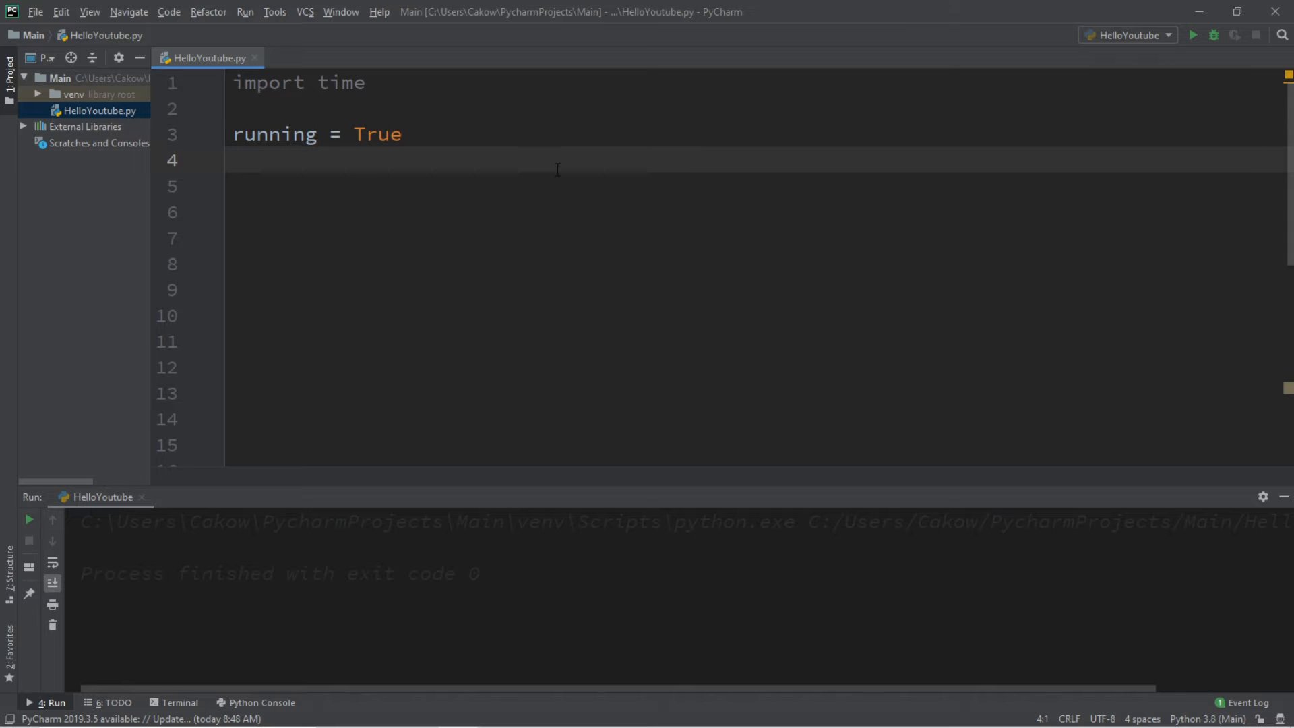
double_click(378, 134)
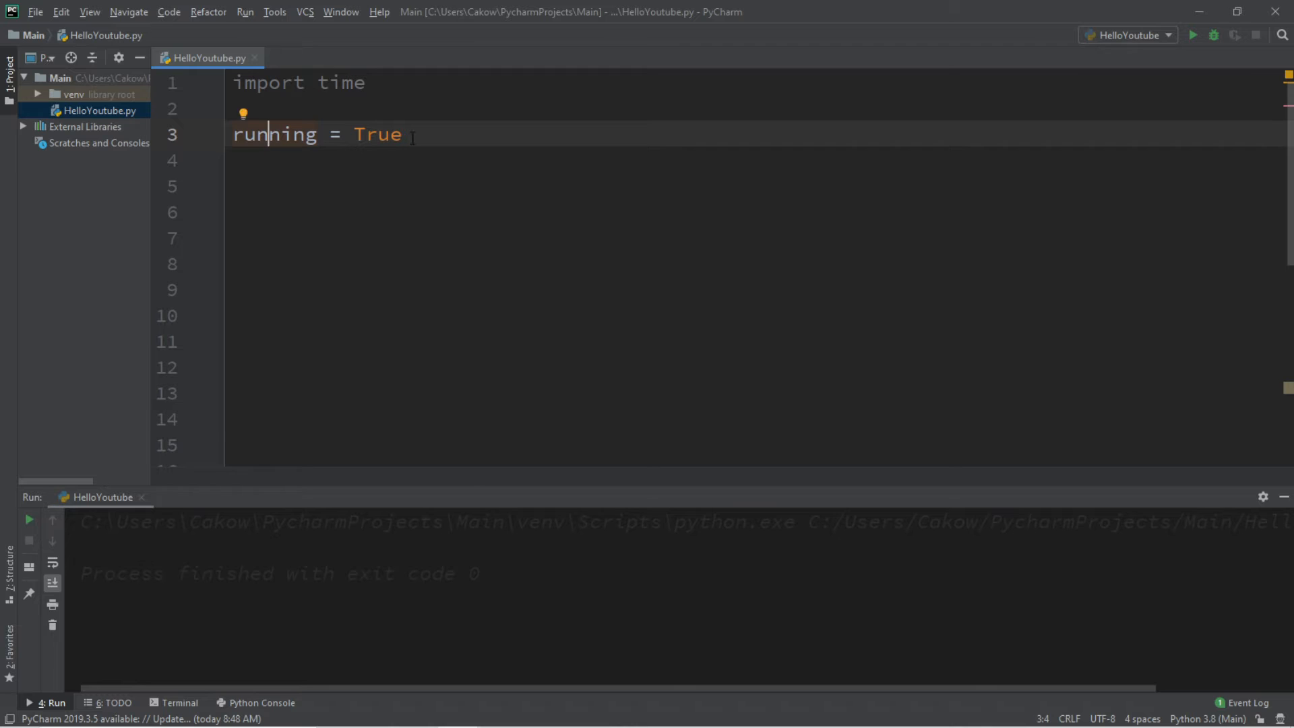
text(se)
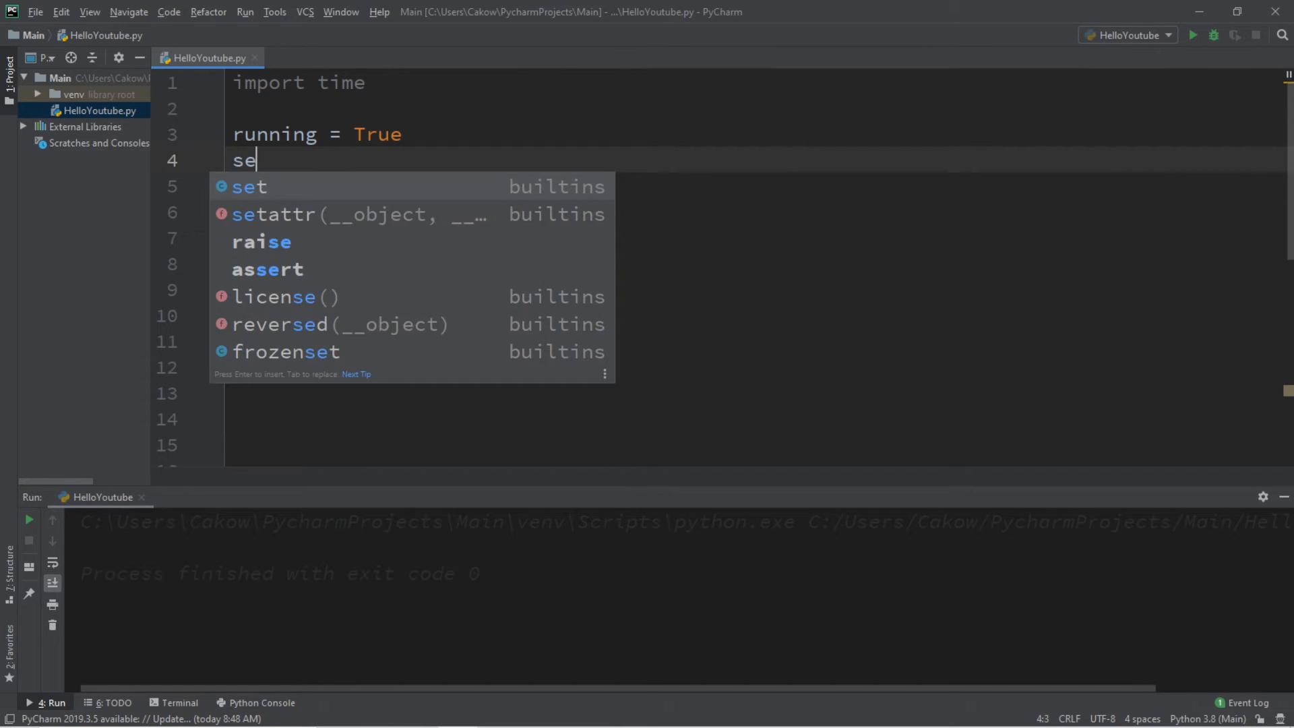
text(conds =)
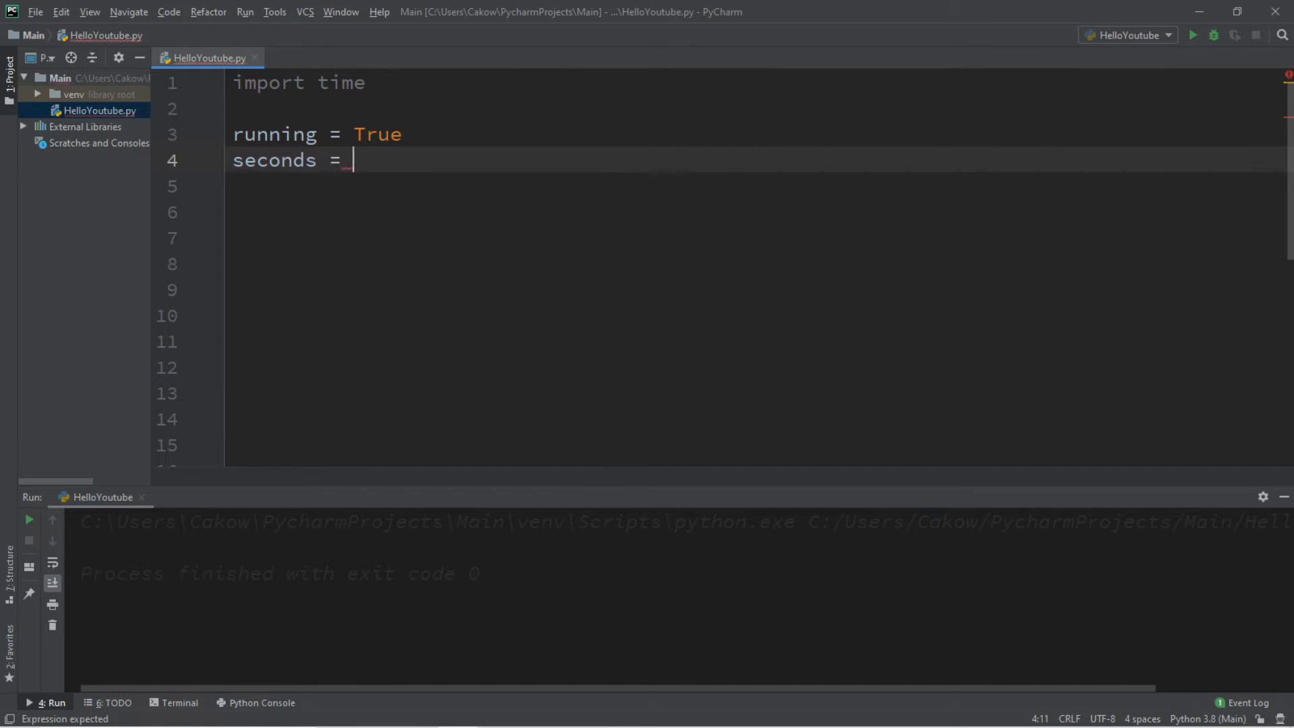
text(0)
click(754, 186)
text(end)
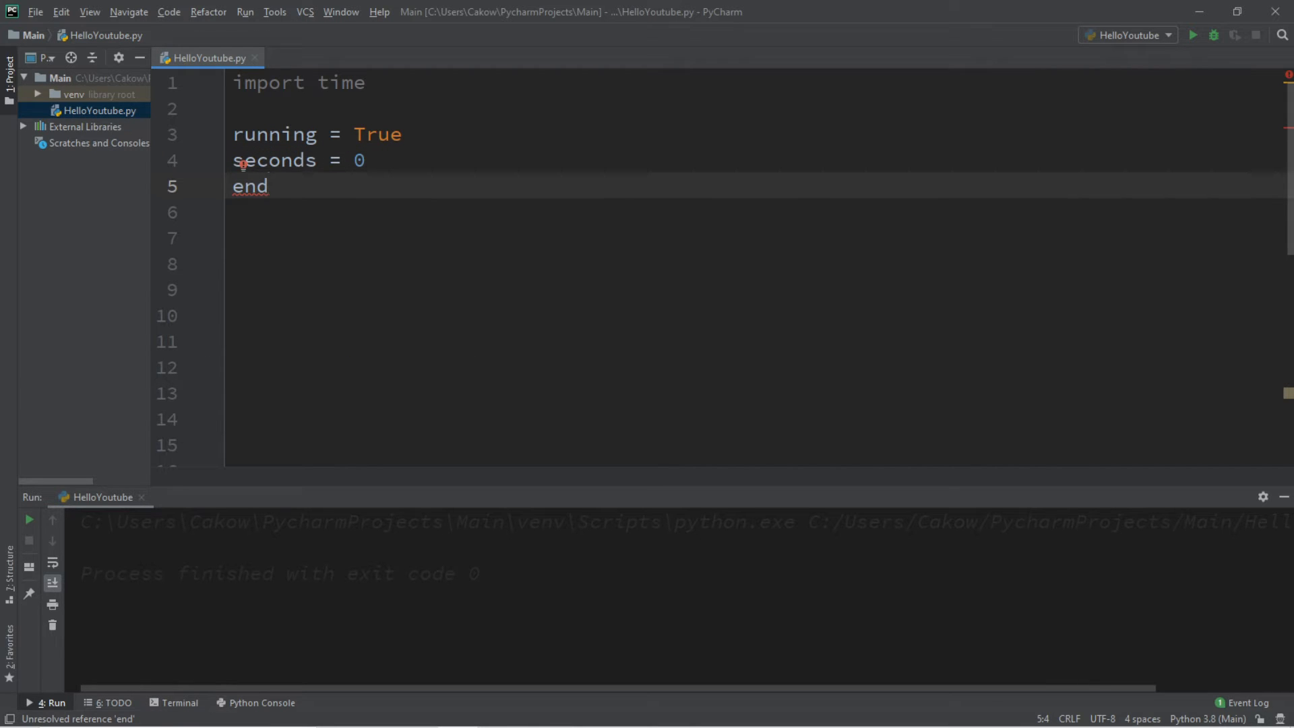
text(=)
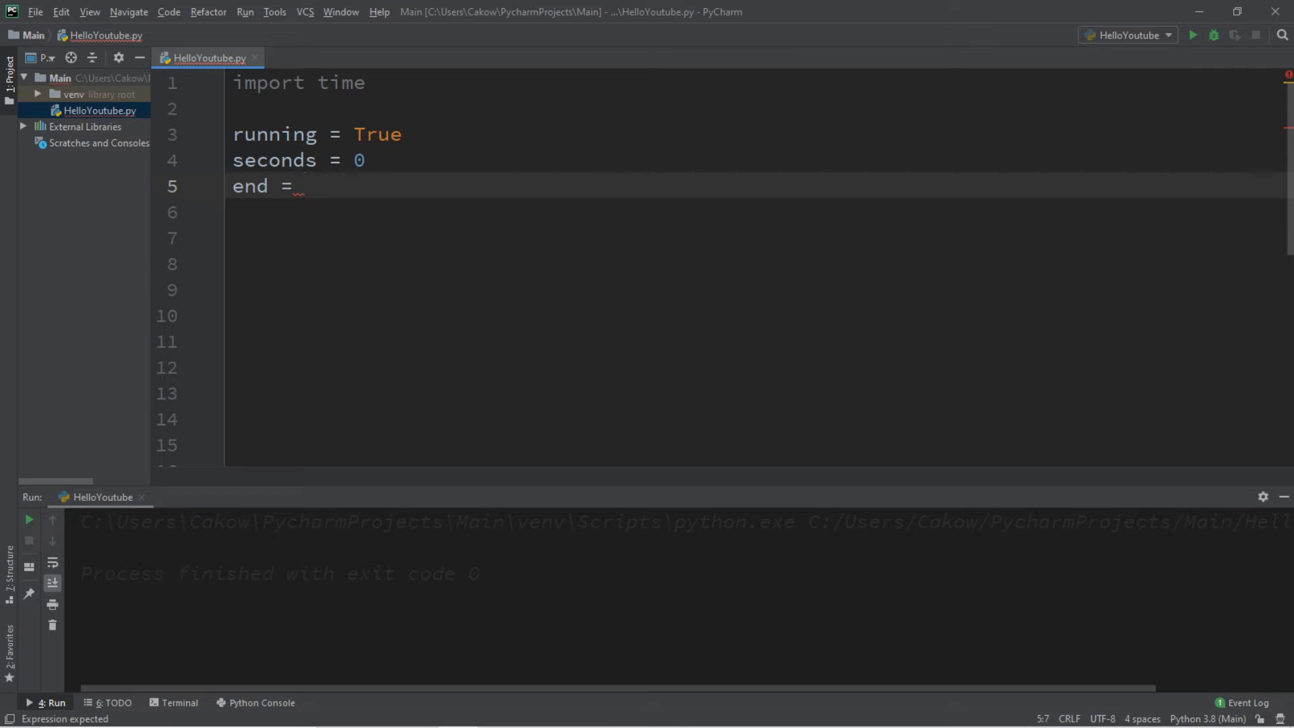
text(10)
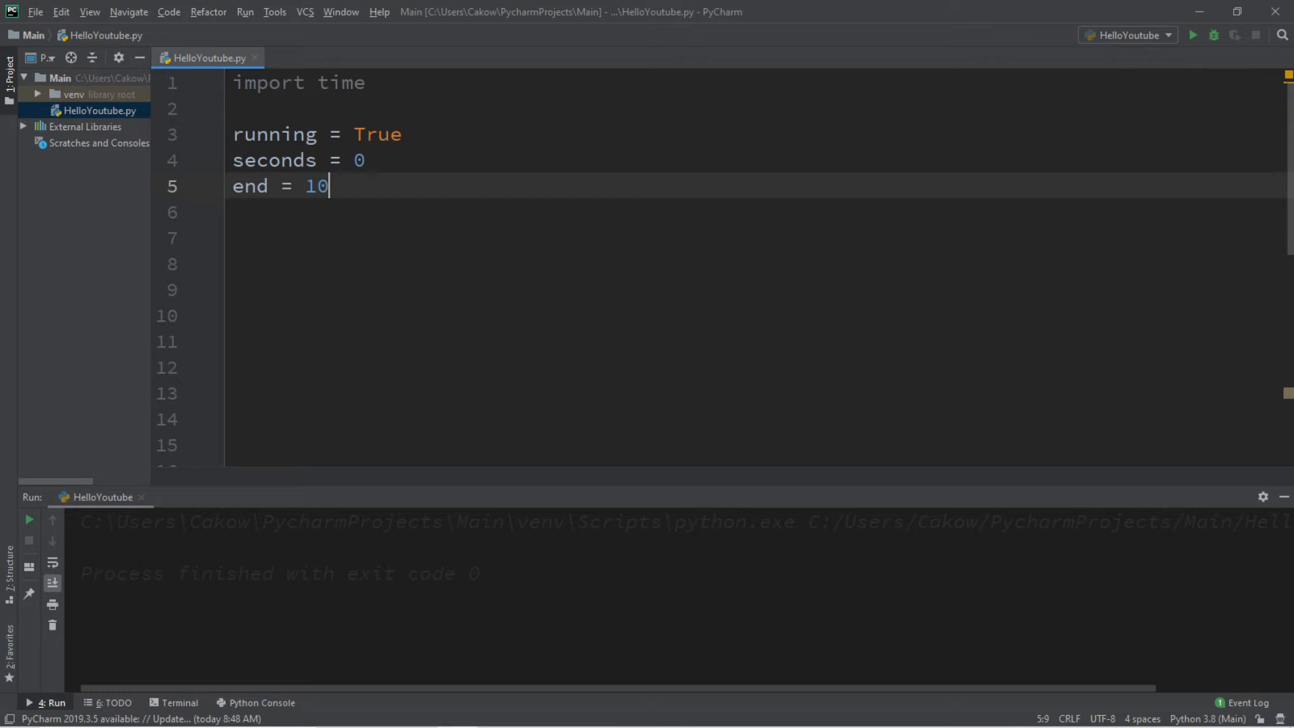
text(while)
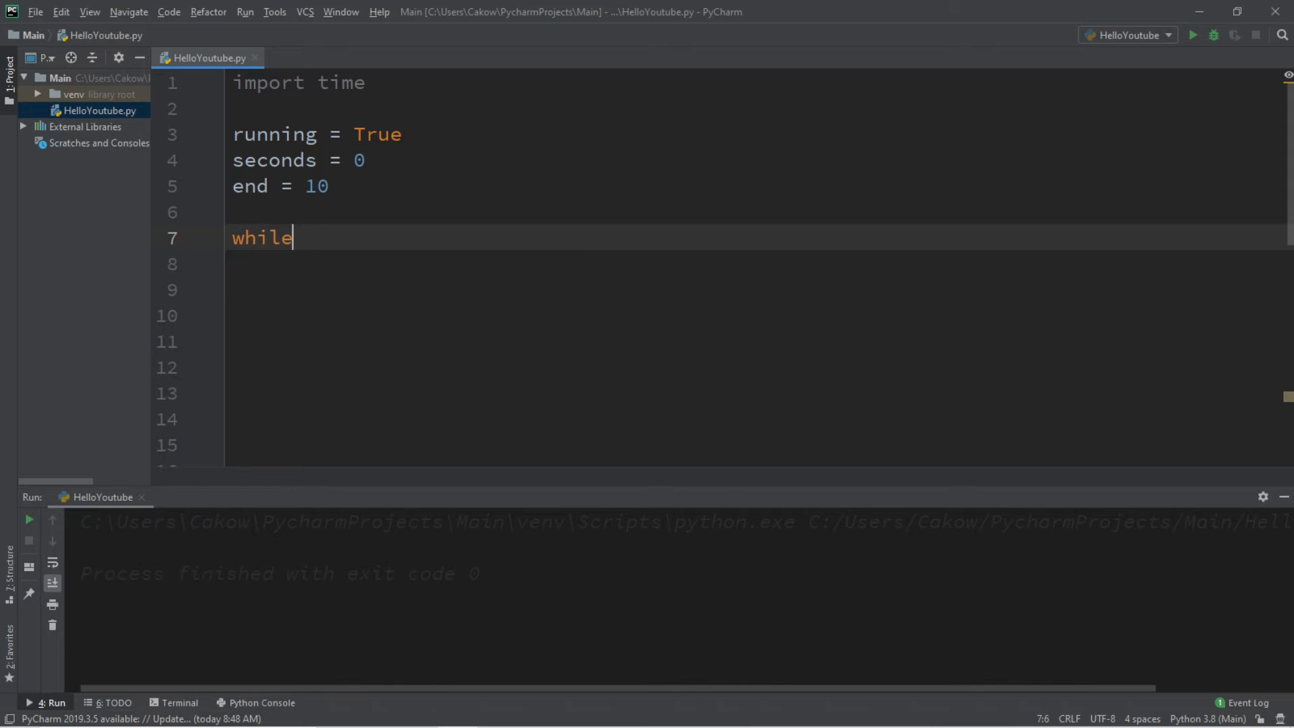
Write while(running): with body print(seconds), time.sleep(1) and seconds += 1
text((running))
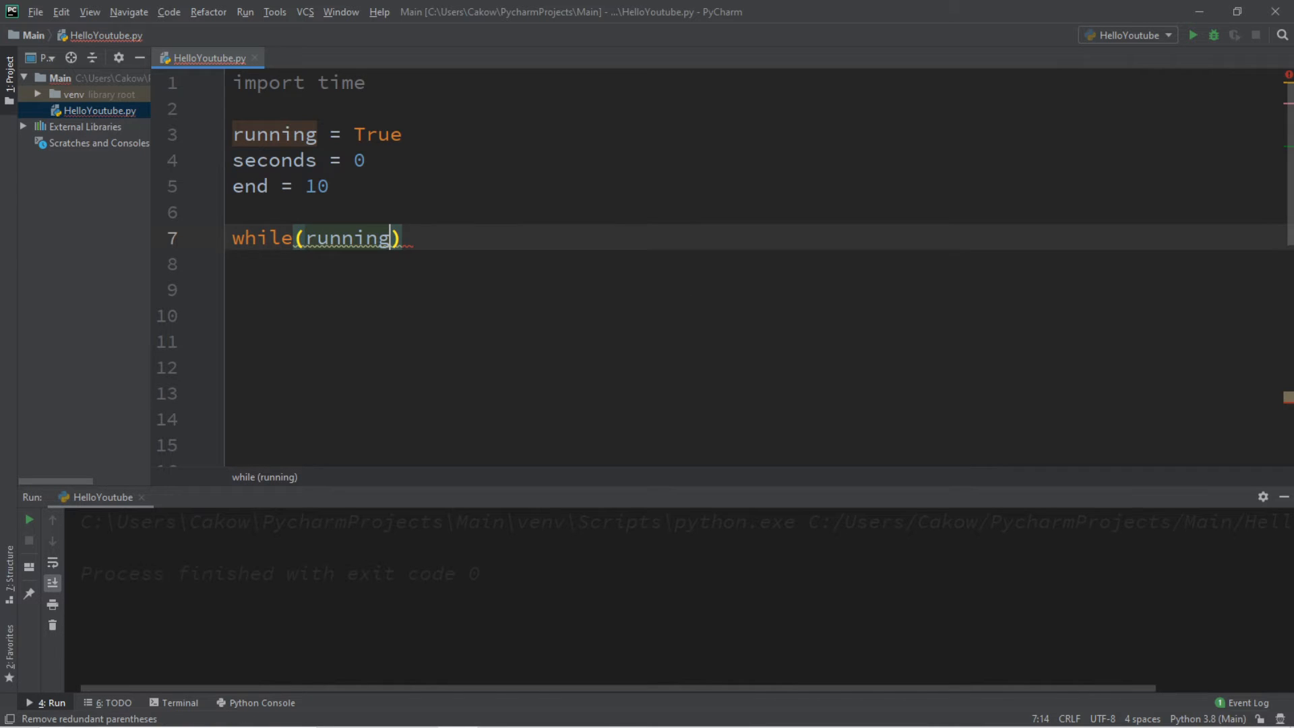
text(:)
click(755, 264)
text(print()
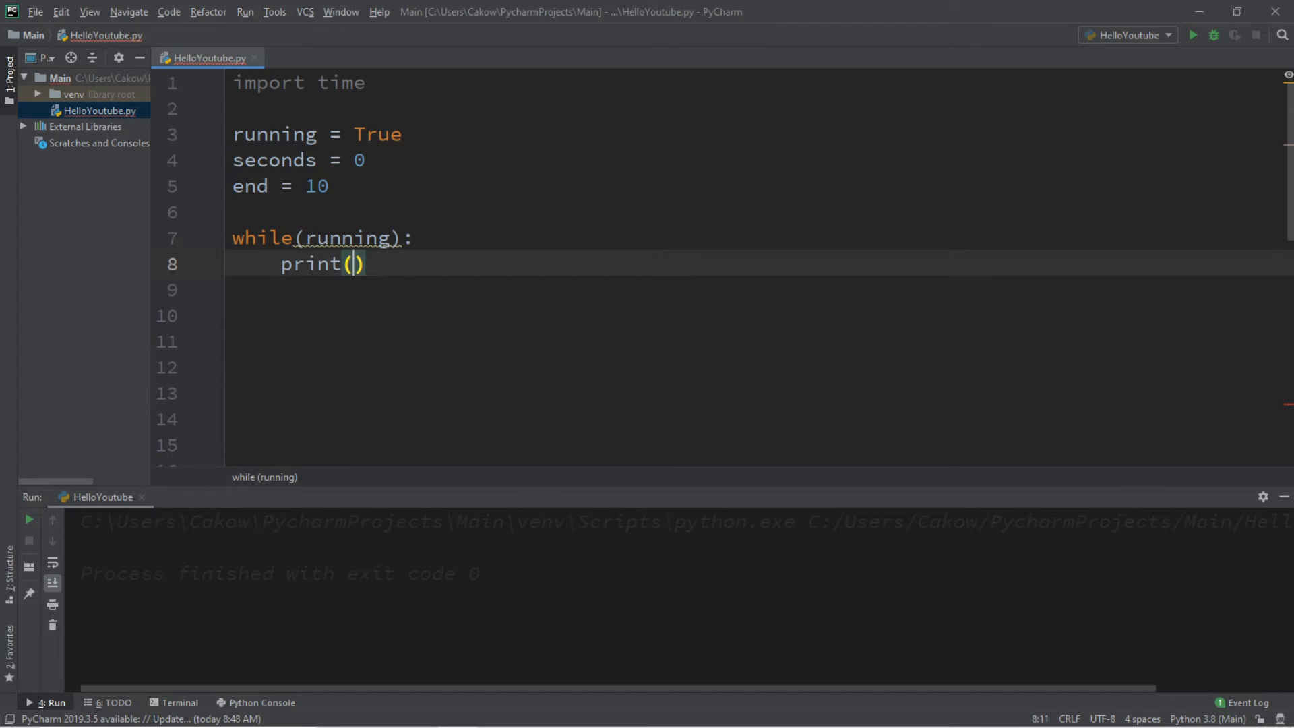
text(seconds)
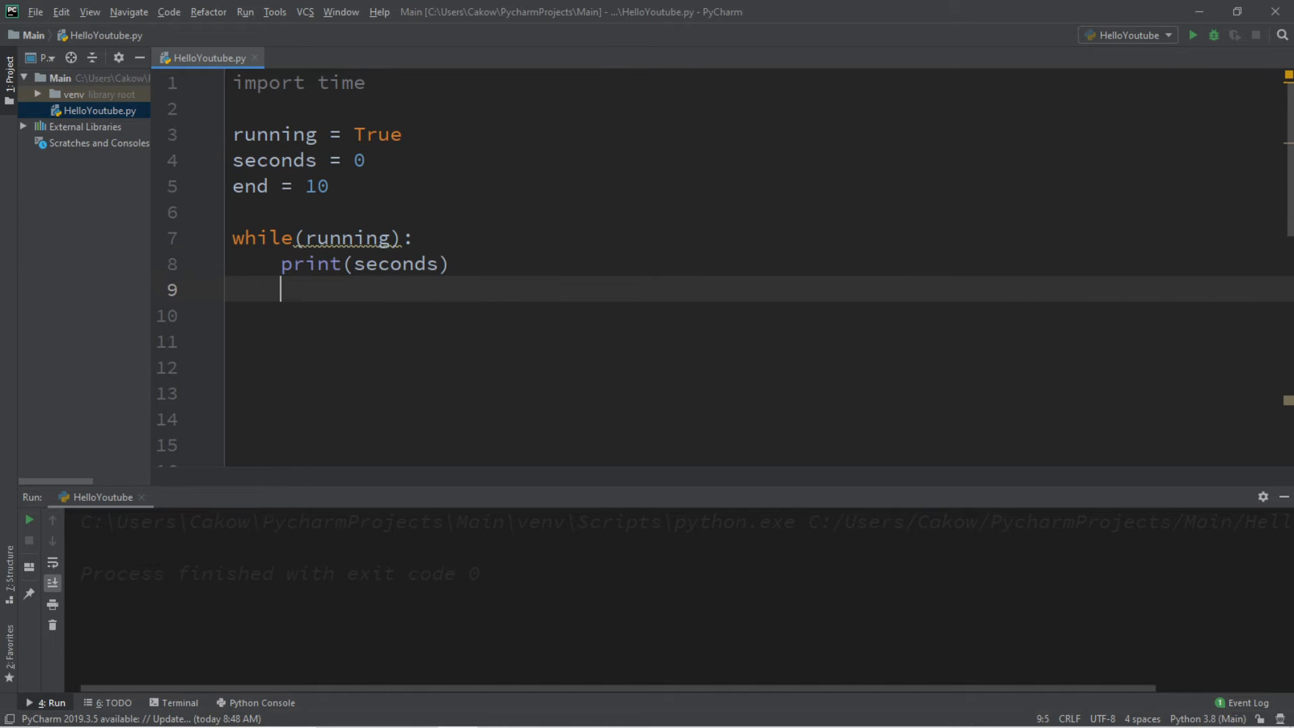
text(time)
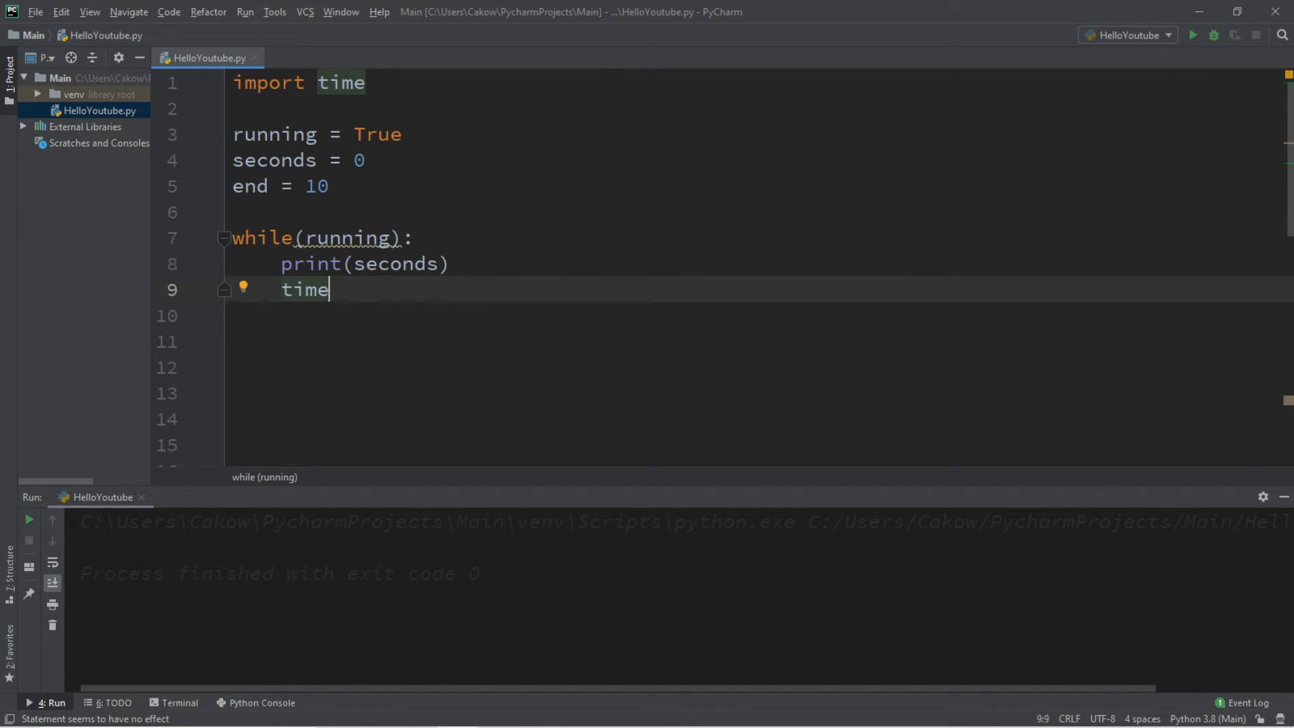
text(.sleep()
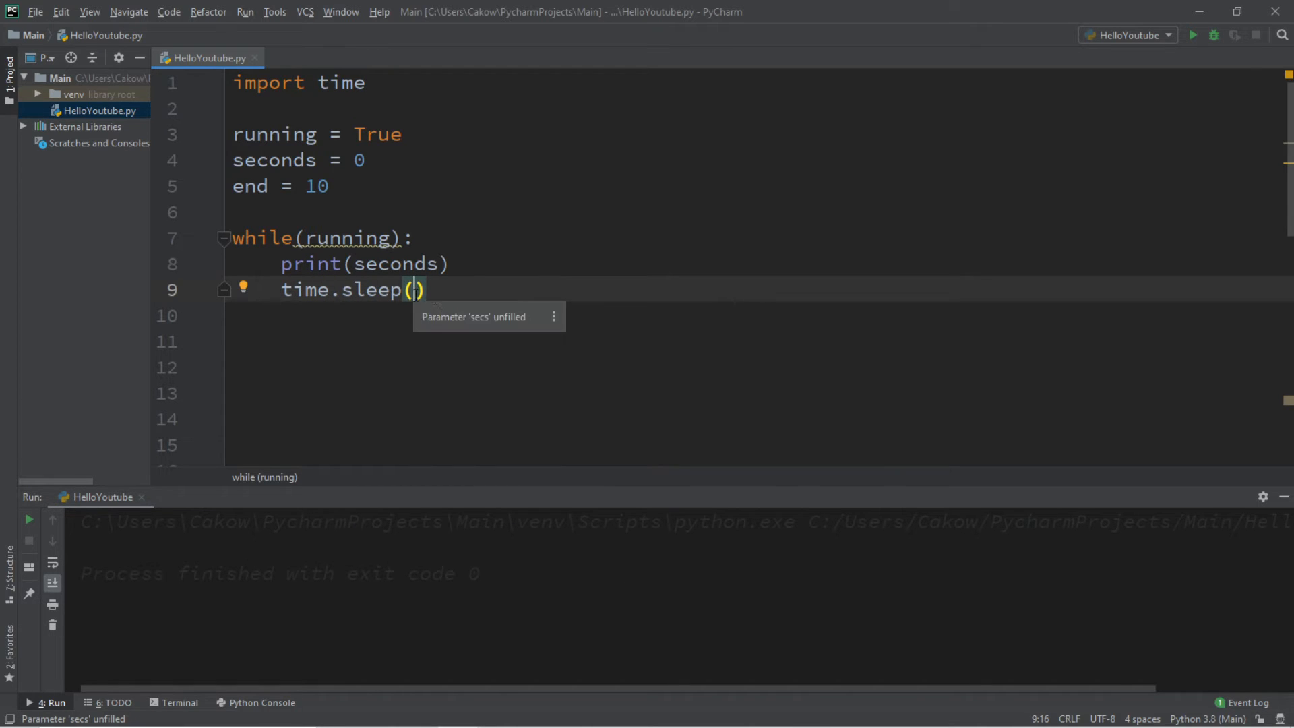
text(1)
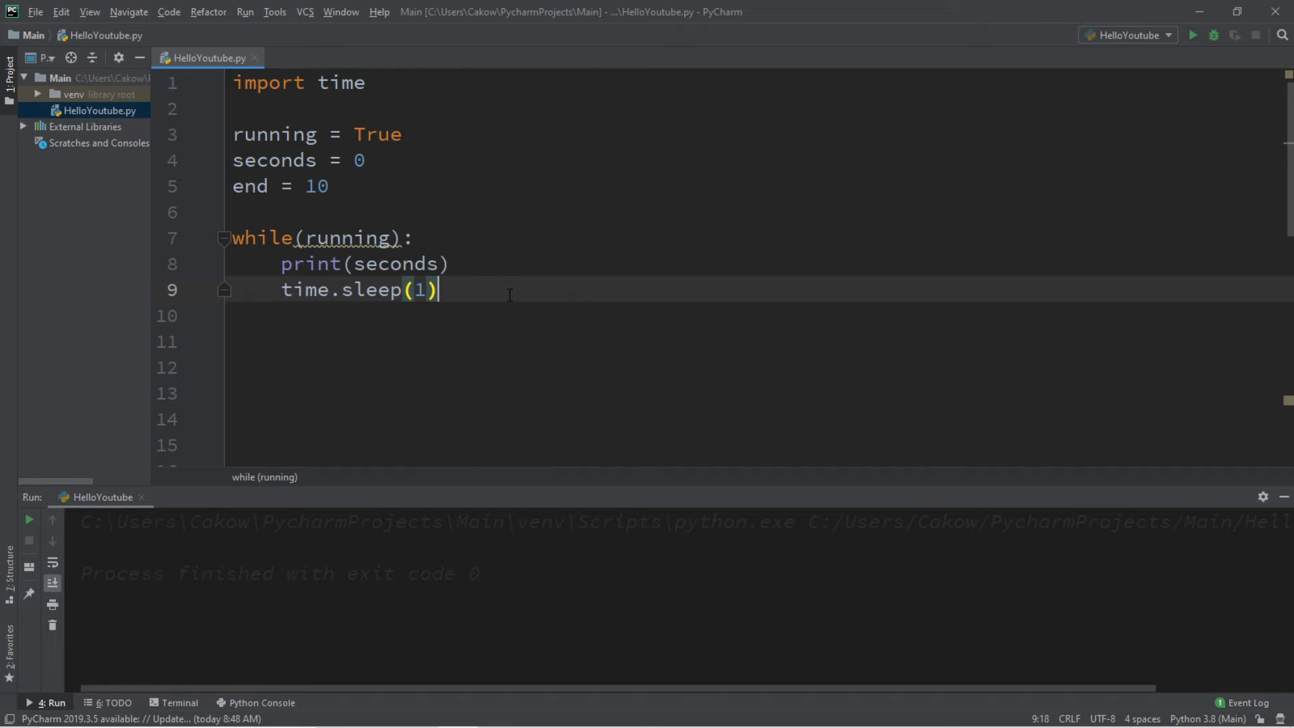
text(seconds)
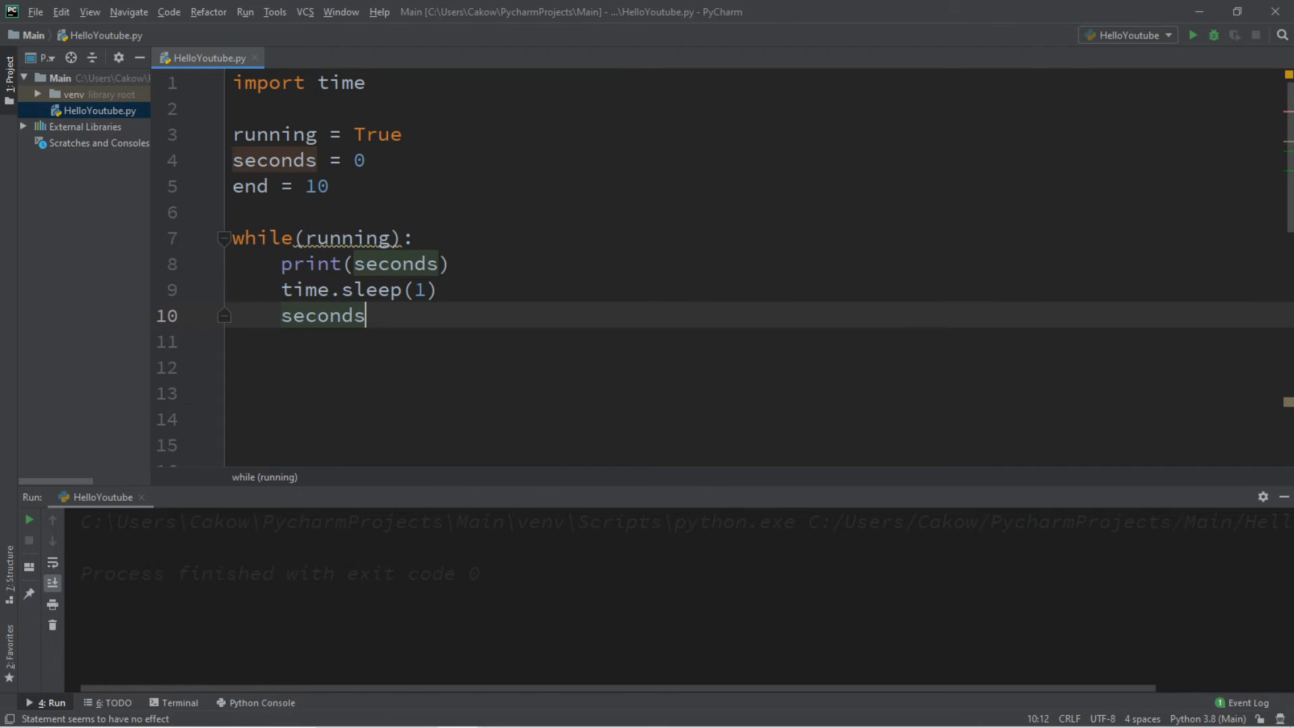
text(+=)
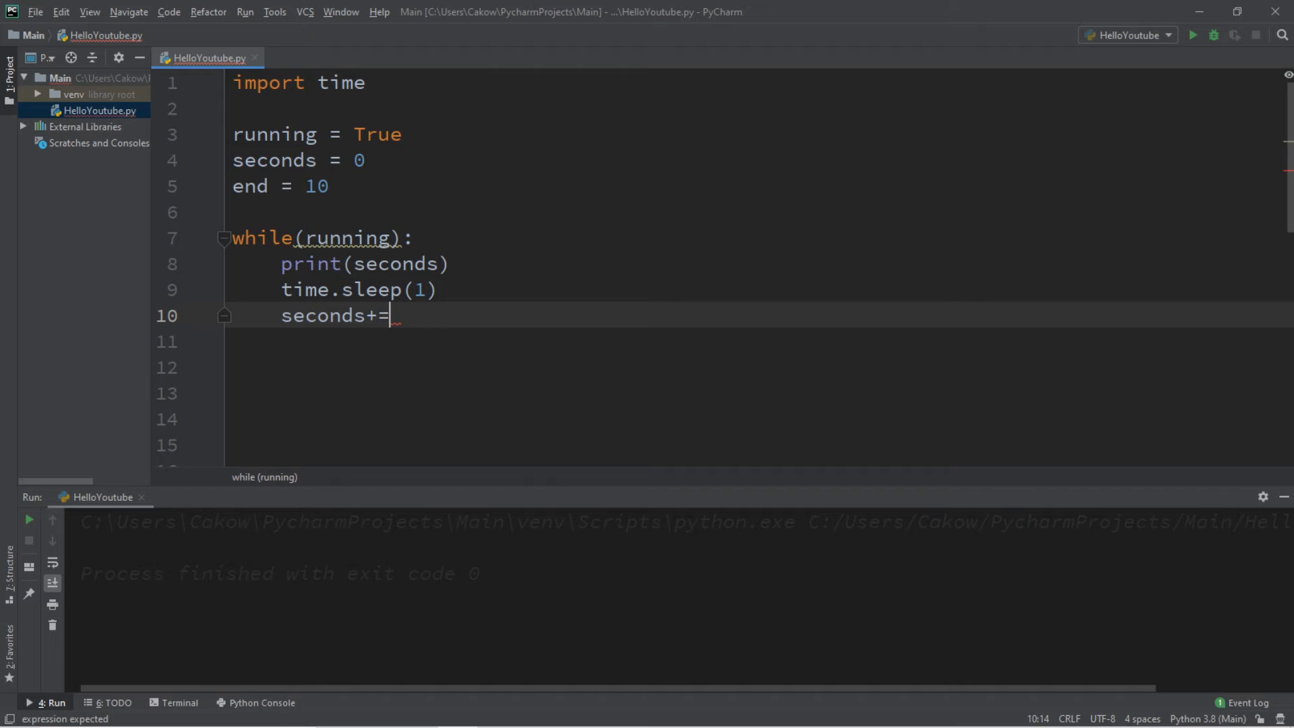
text(1)
click(762, 341)
text(if())
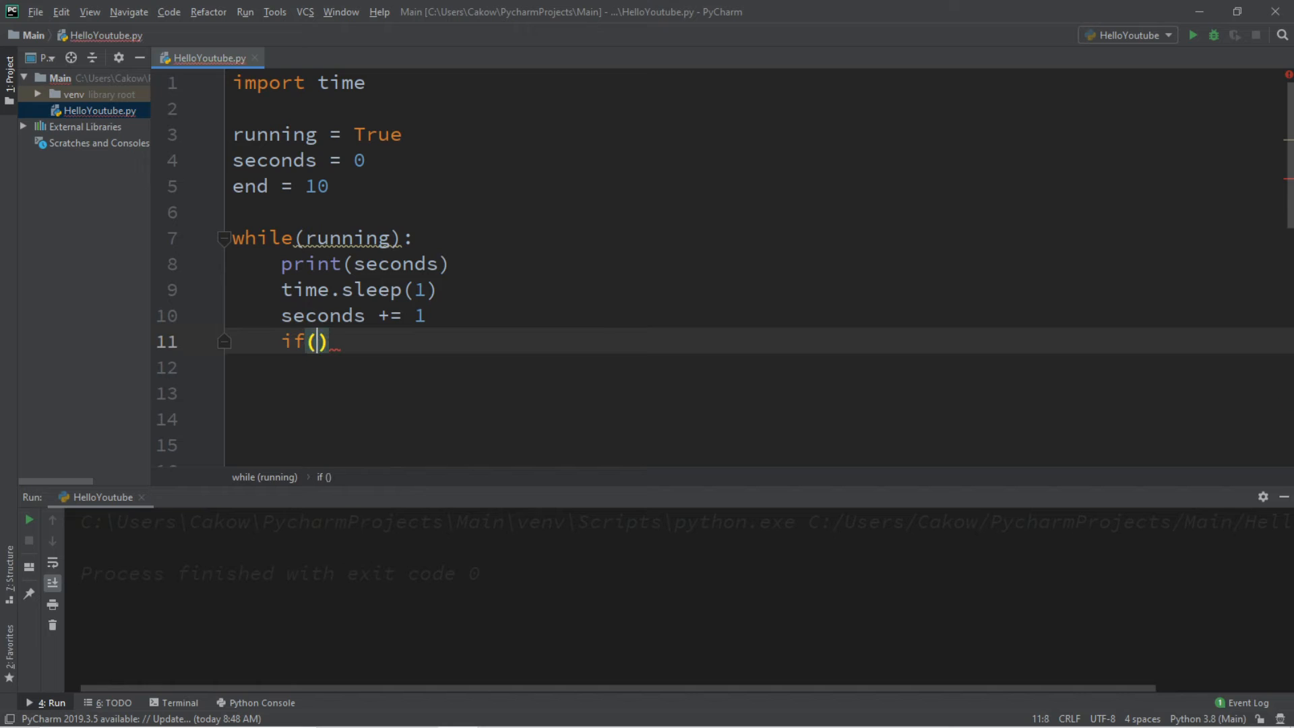
Complete if(seconds >= end): setting running = False inside it
double_click(250, 186)
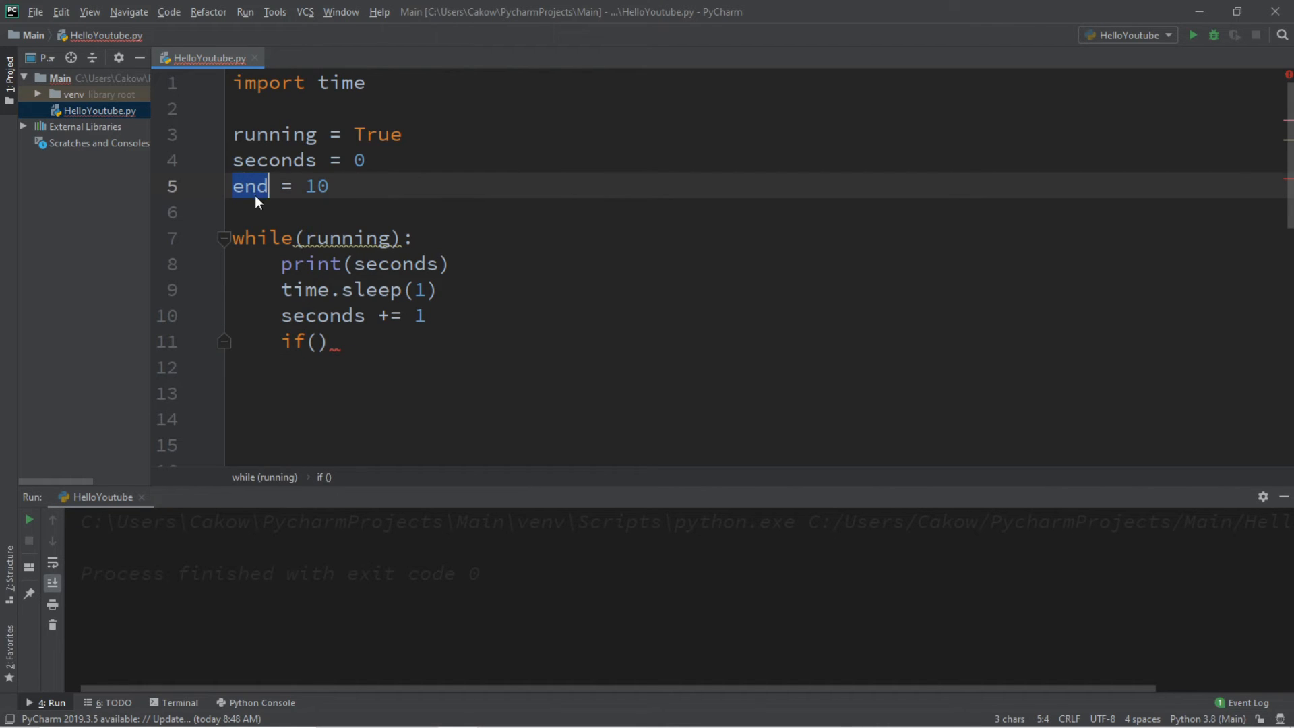
double_click(316, 186)
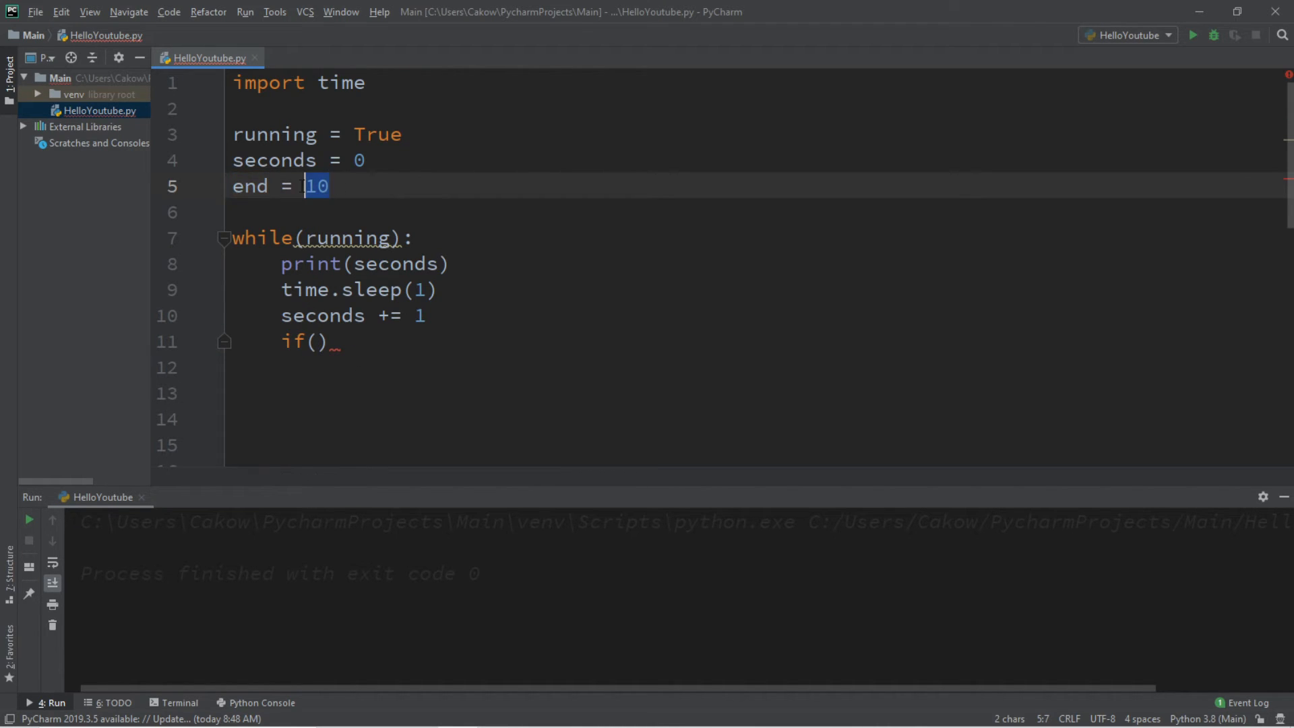
text(seconds)
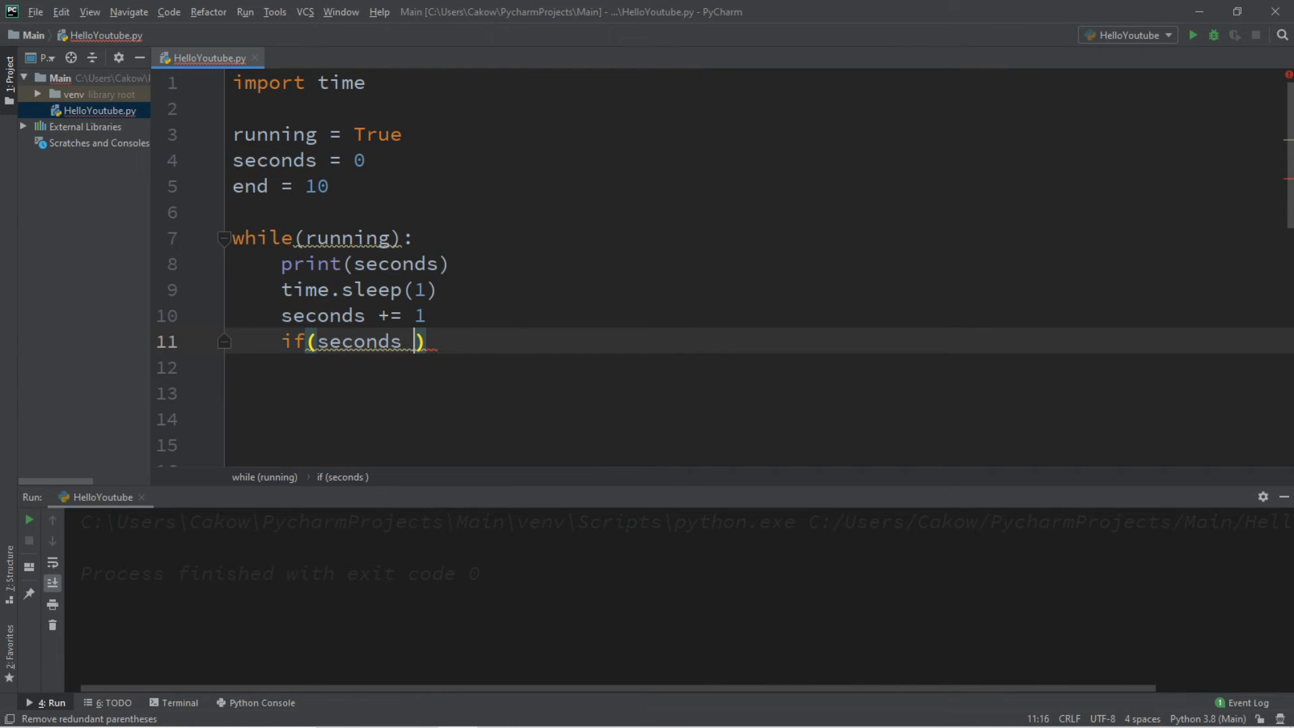
text(>=)
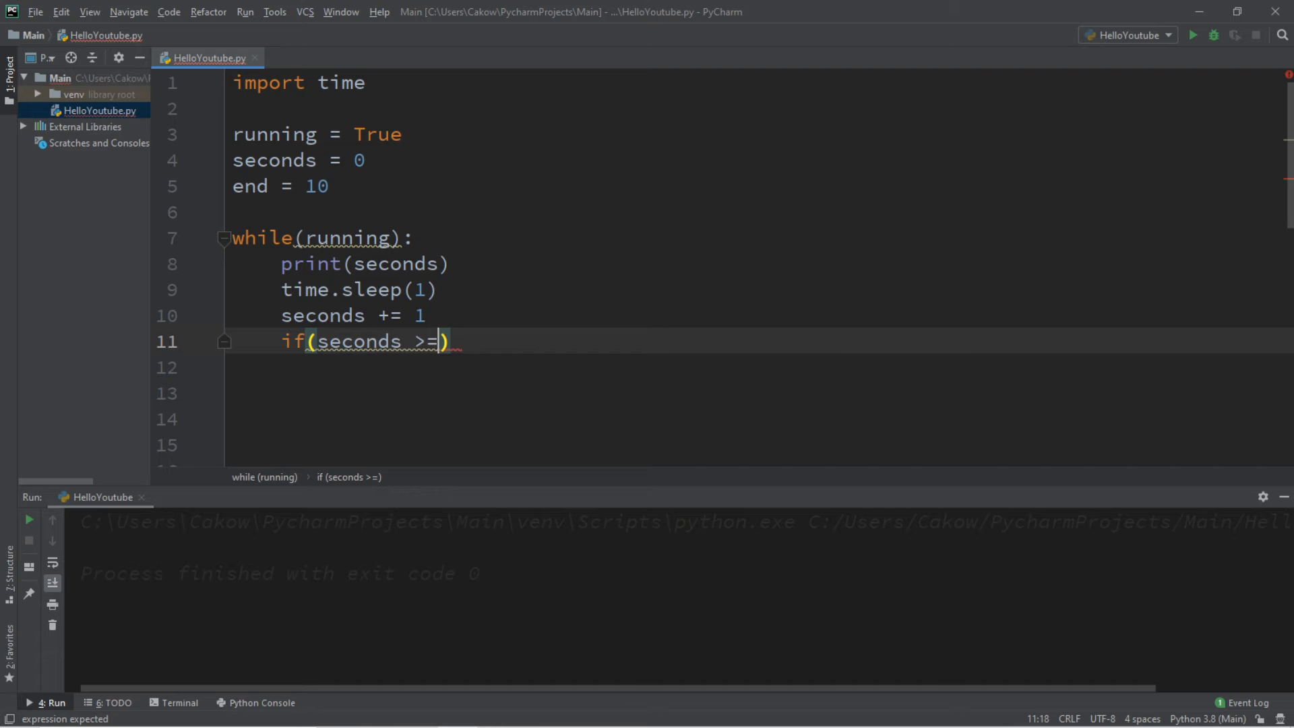
text(end)
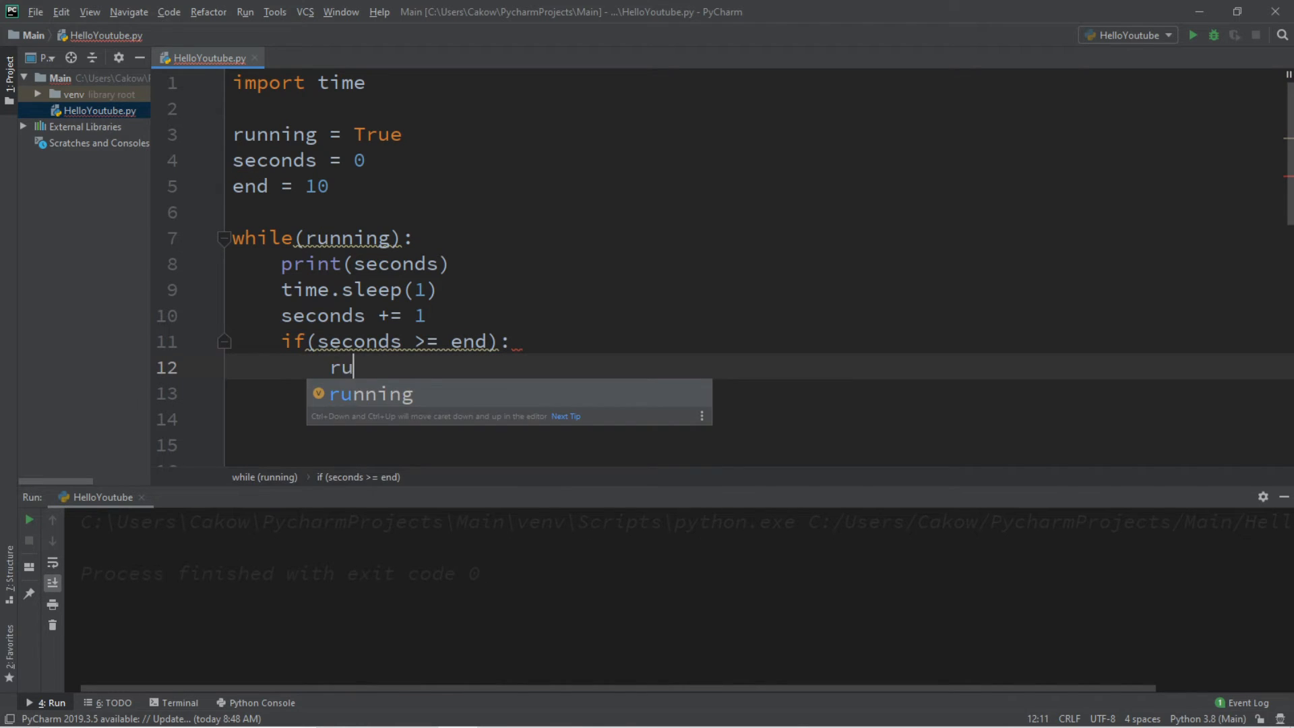
text(running =)
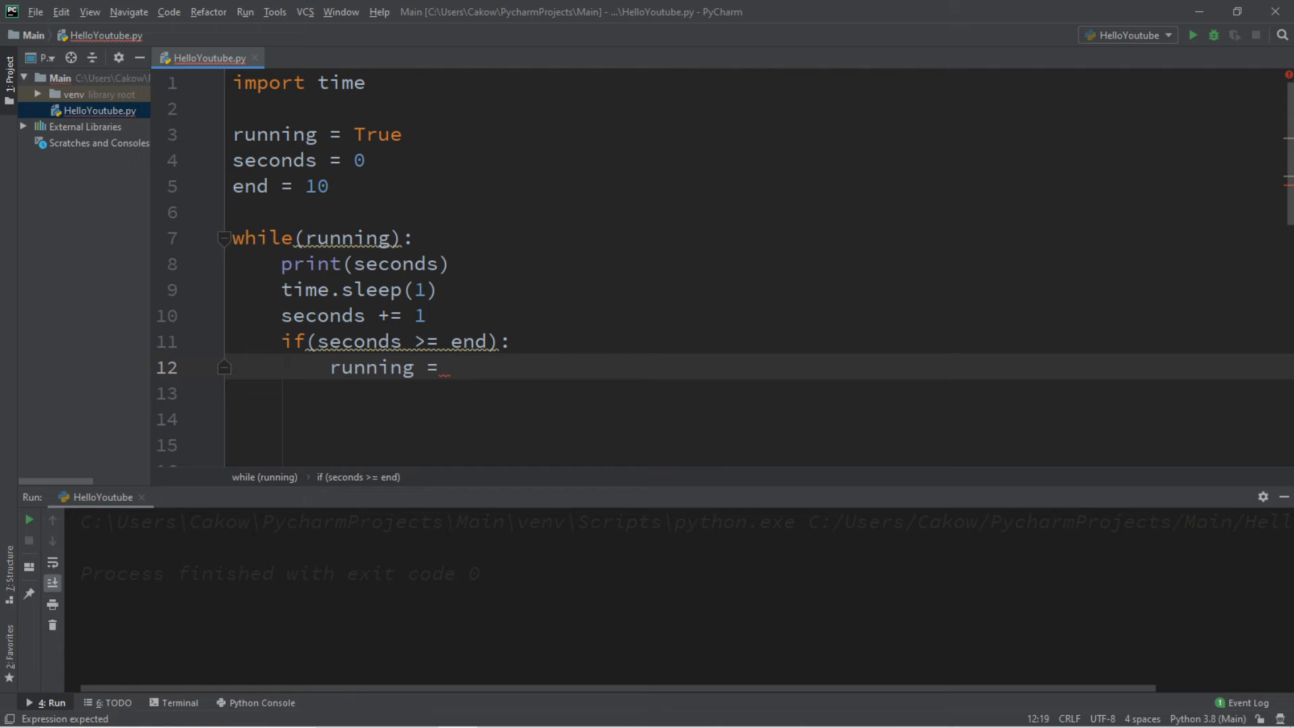
text(False)
click(753, 394)
text(print()
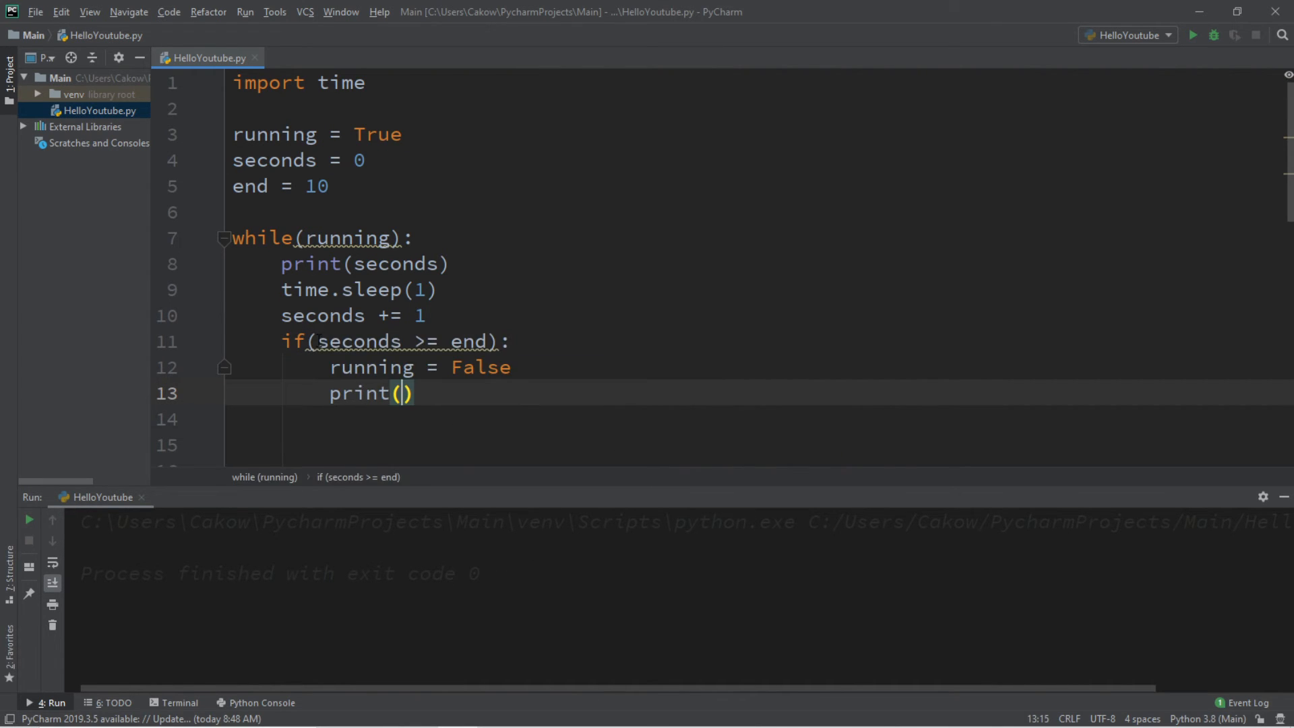
Print seconds inside the if, and print("Done!") after the loop
text(seconds)
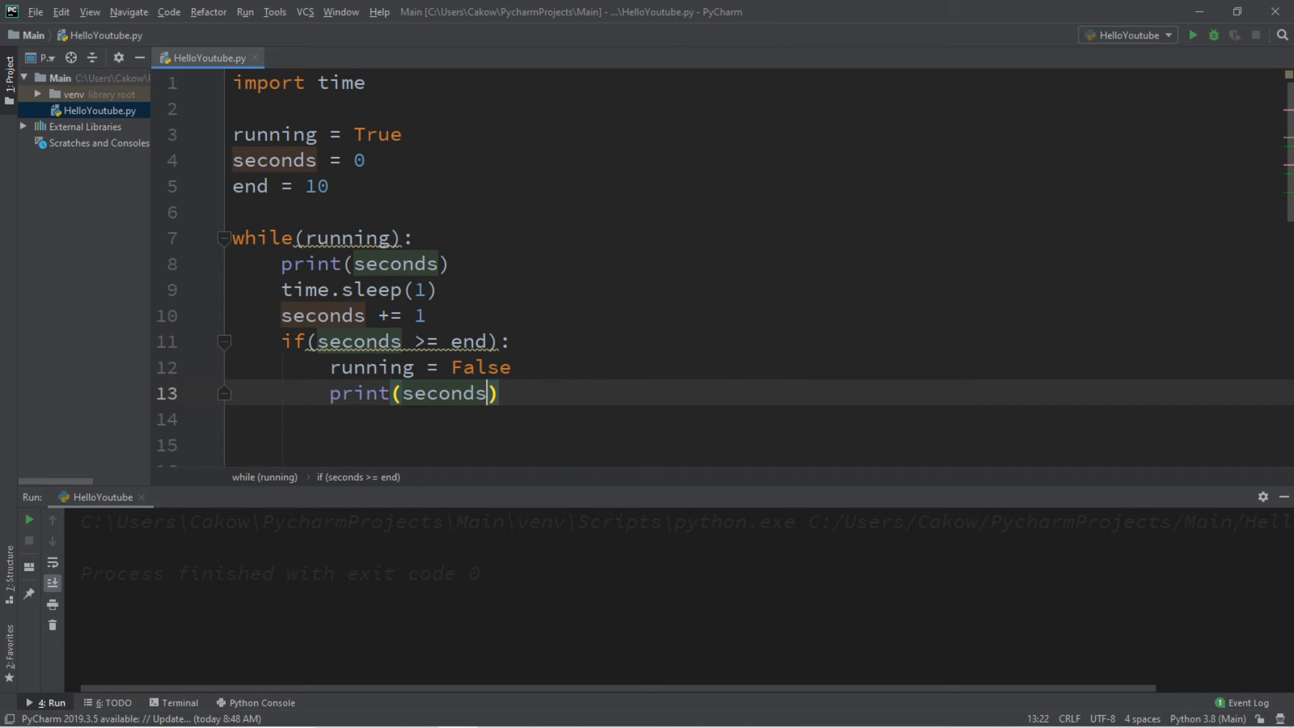
key(Return)
text(print()
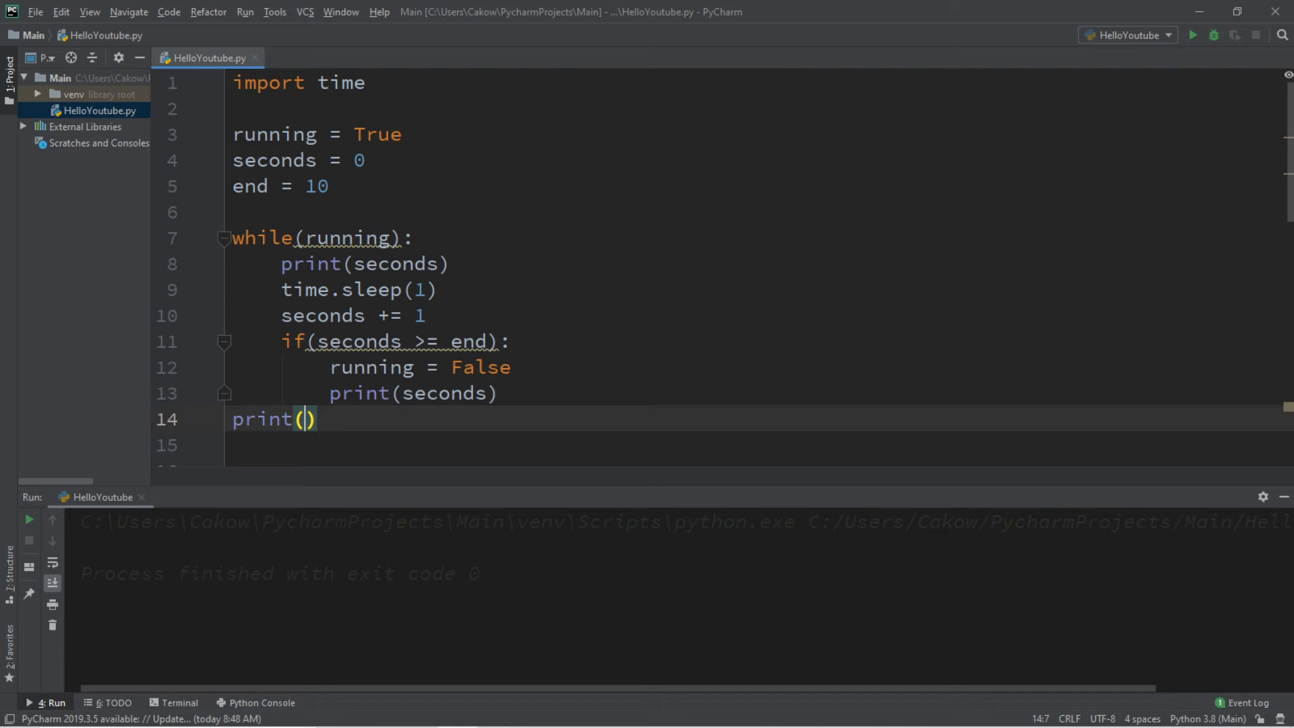
text("Done!")
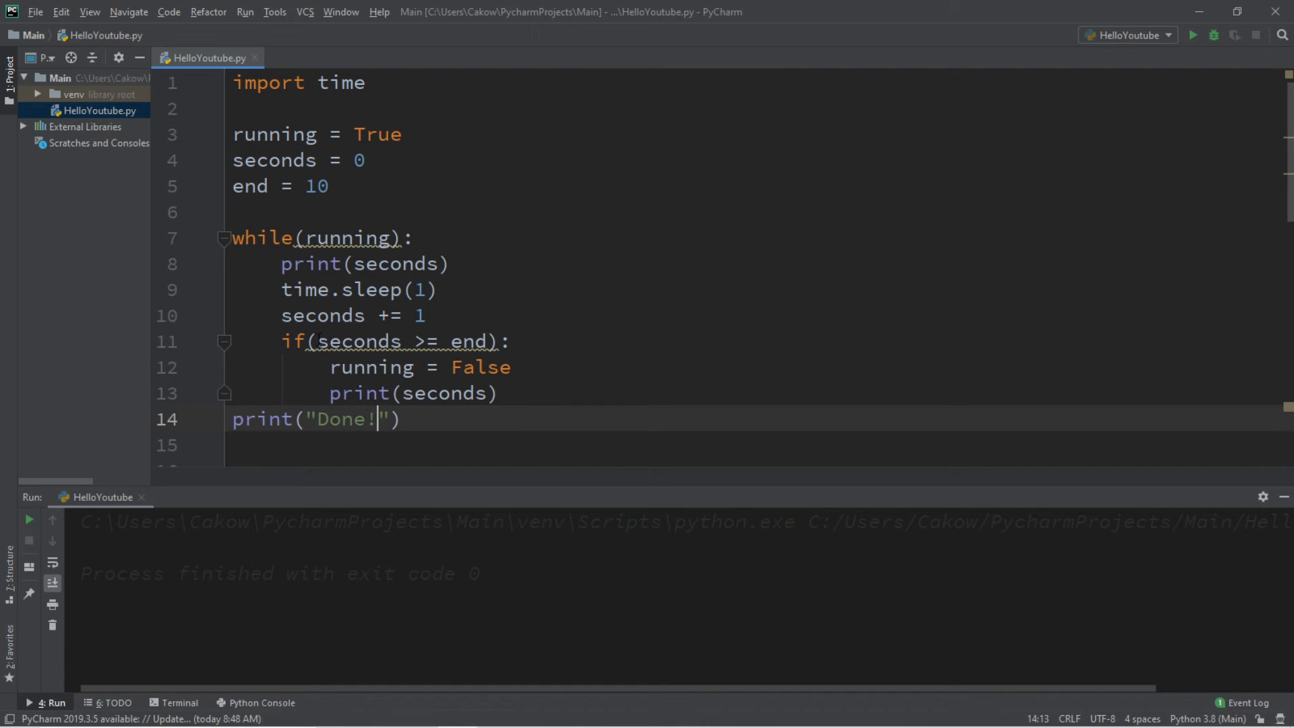
Run the script, confirm it counts to 10 and prints Done!, then return to the editor
click(1193, 34)
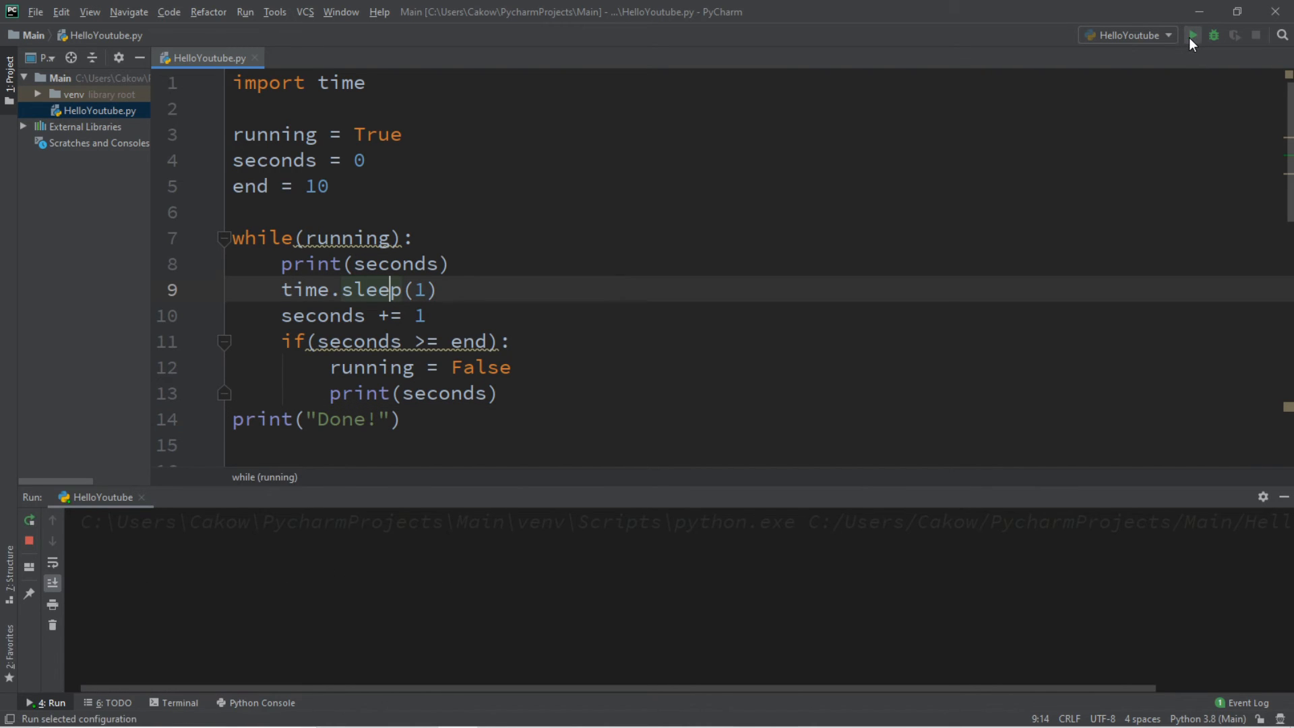
click(1192, 36)
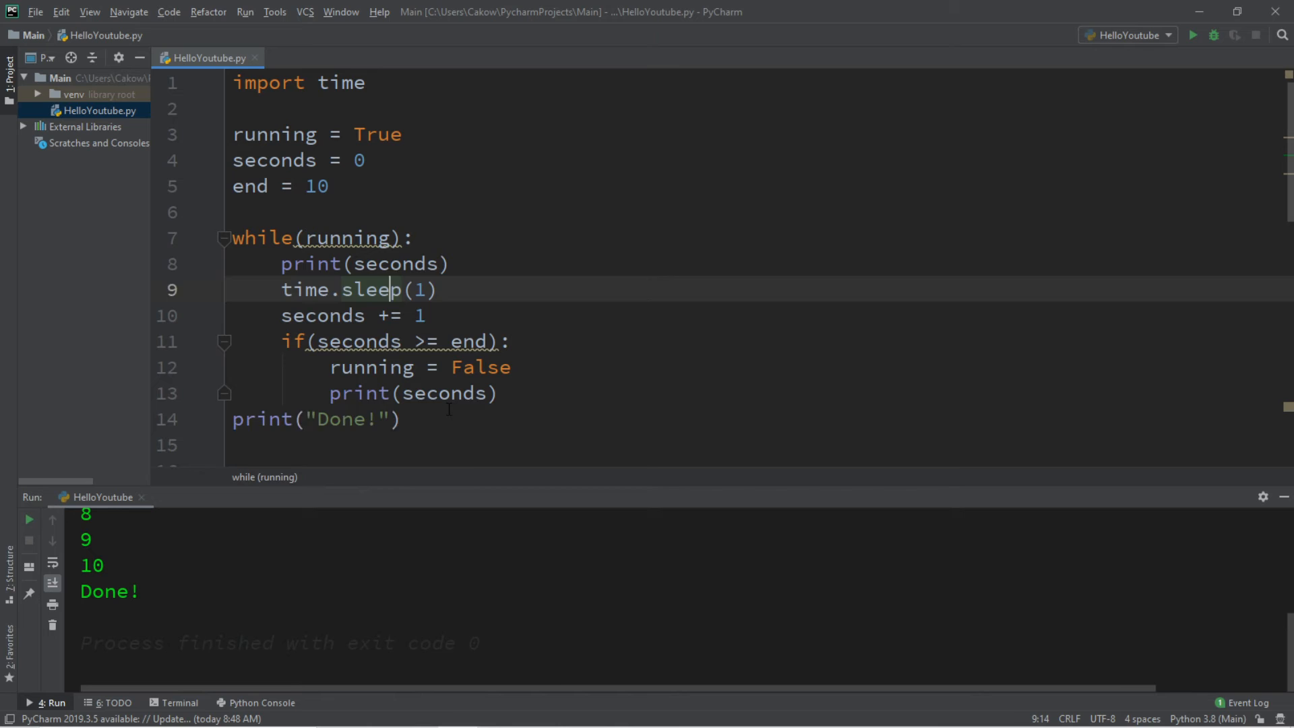
click(401, 419)
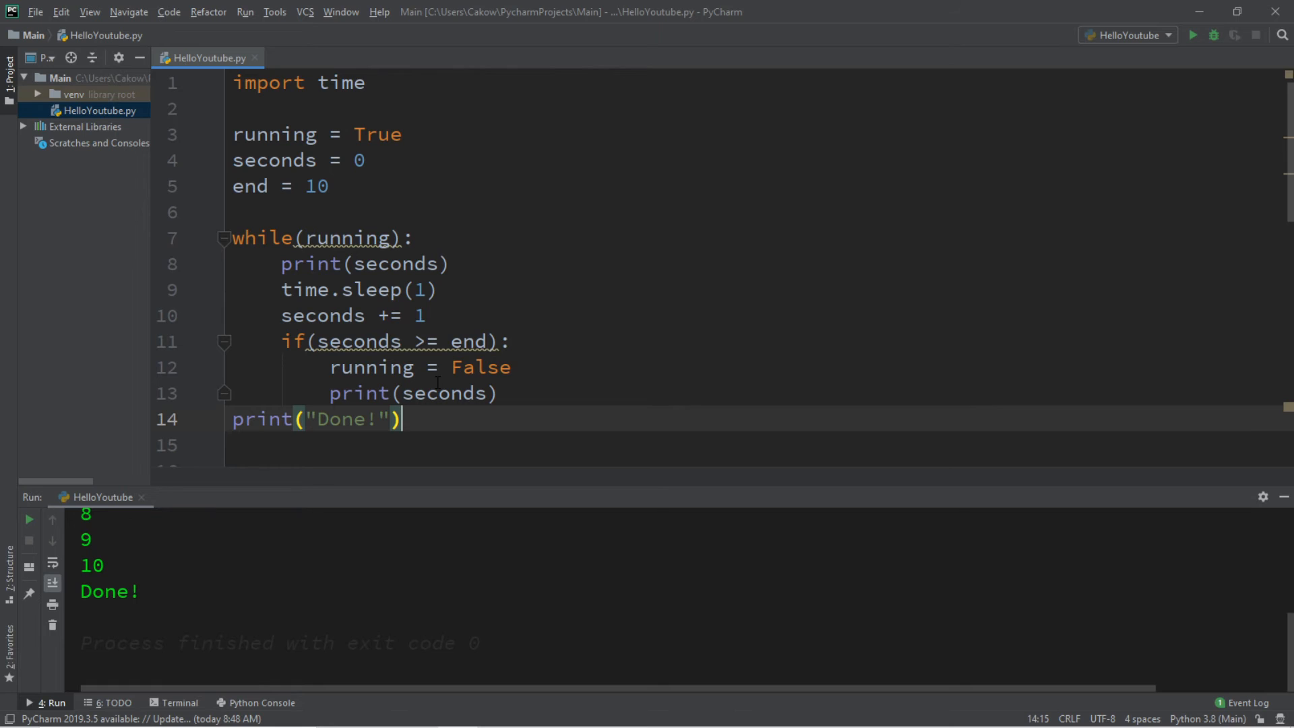
Change seconds to 10, end to 0, += to -=, and >= to <=
click(360, 160)
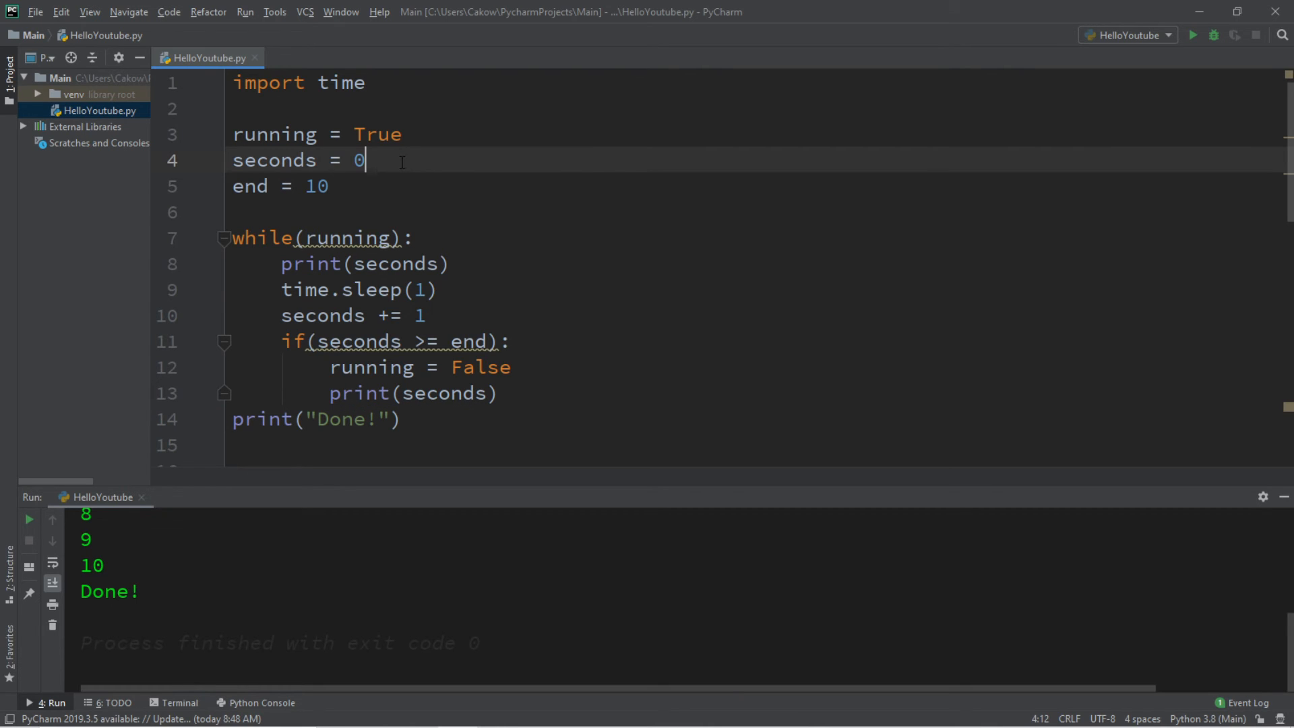
text(1)
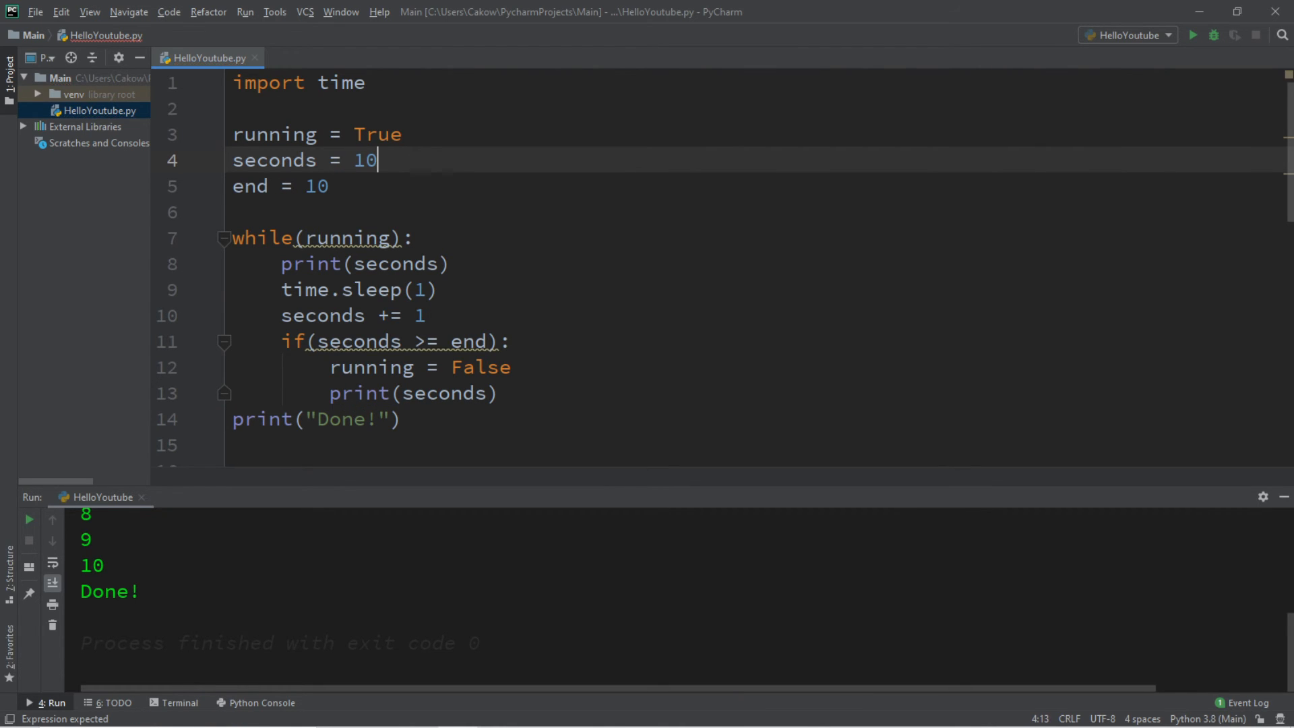
click(327, 186)
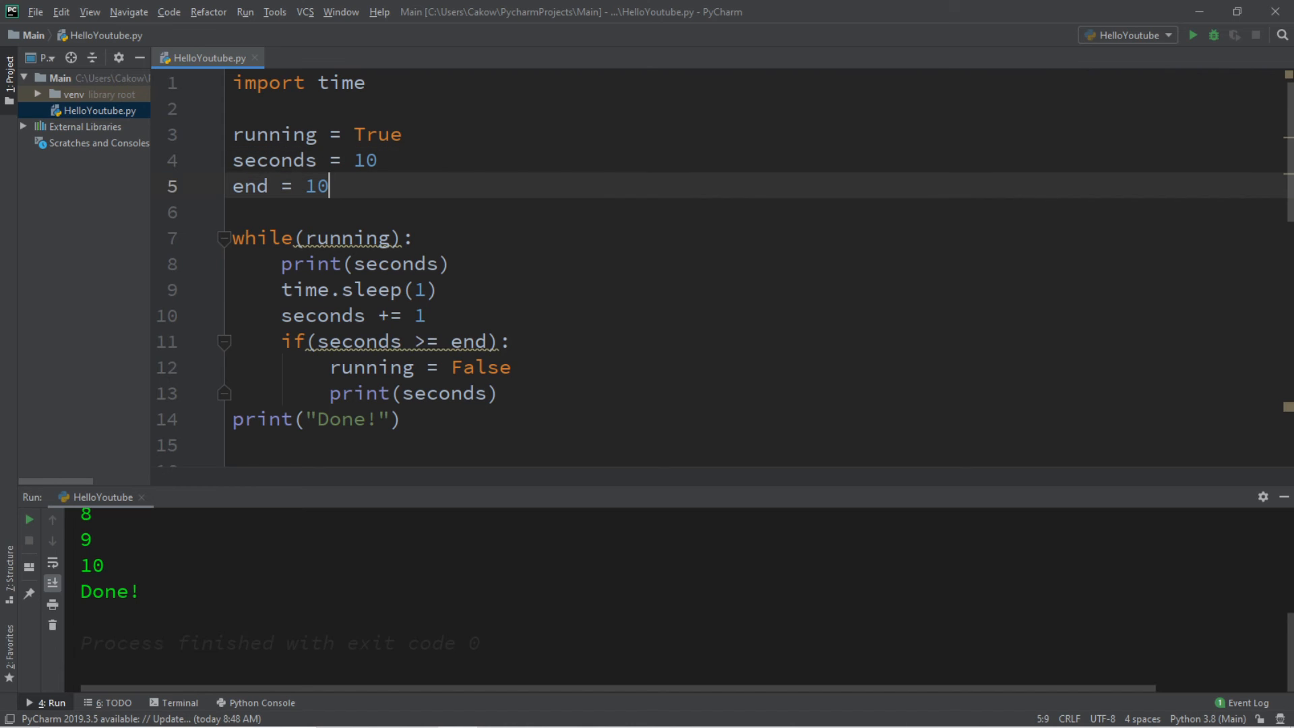
key(Backspace)
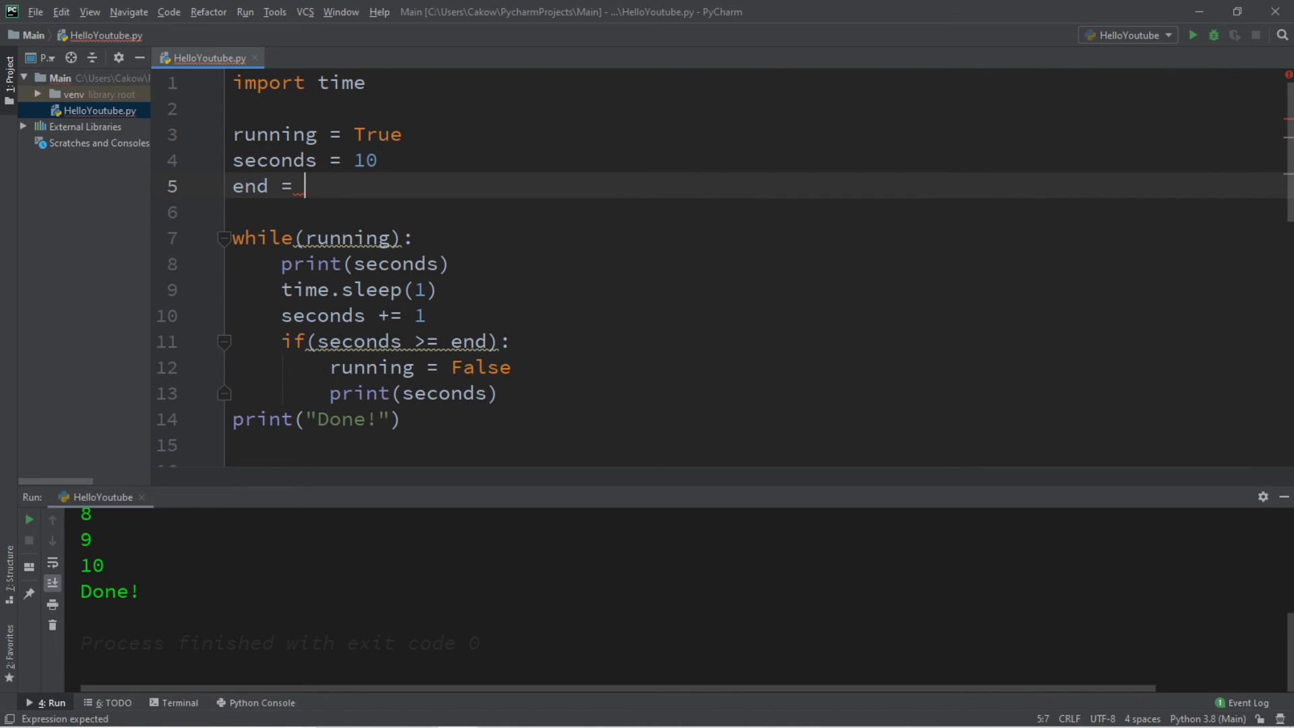
text(0)
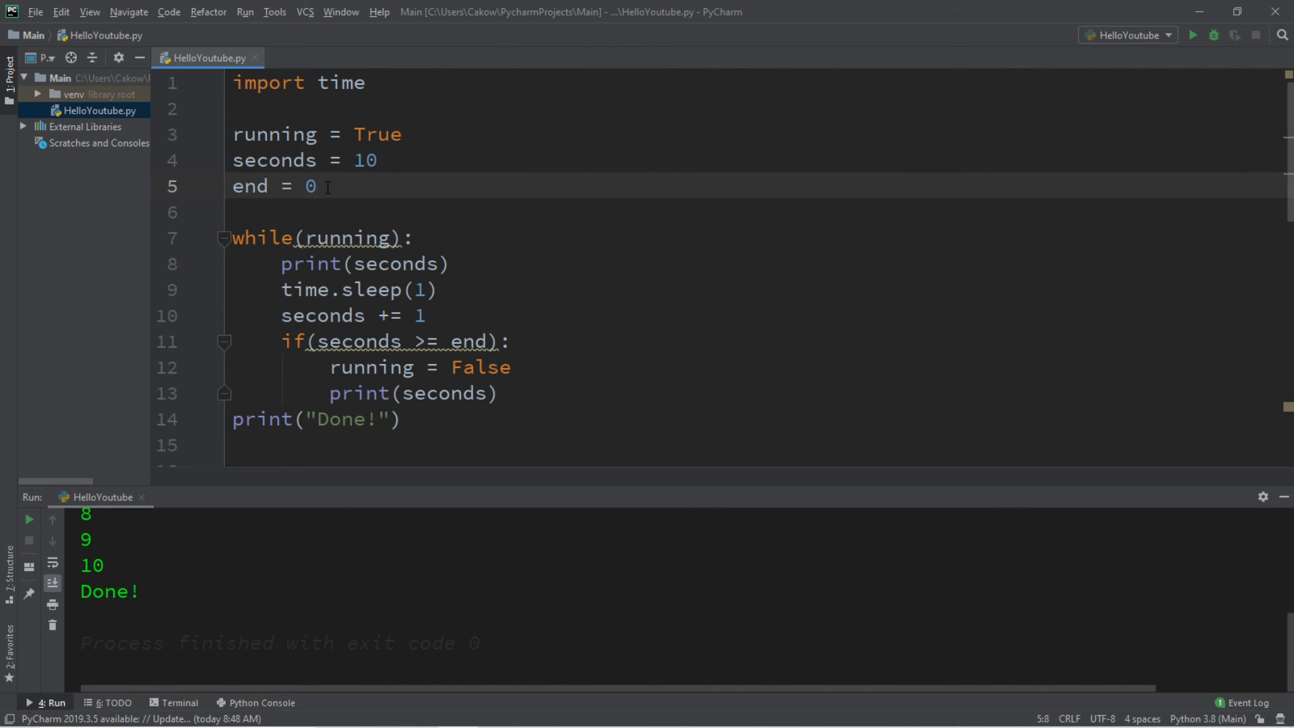
click(426, 315)
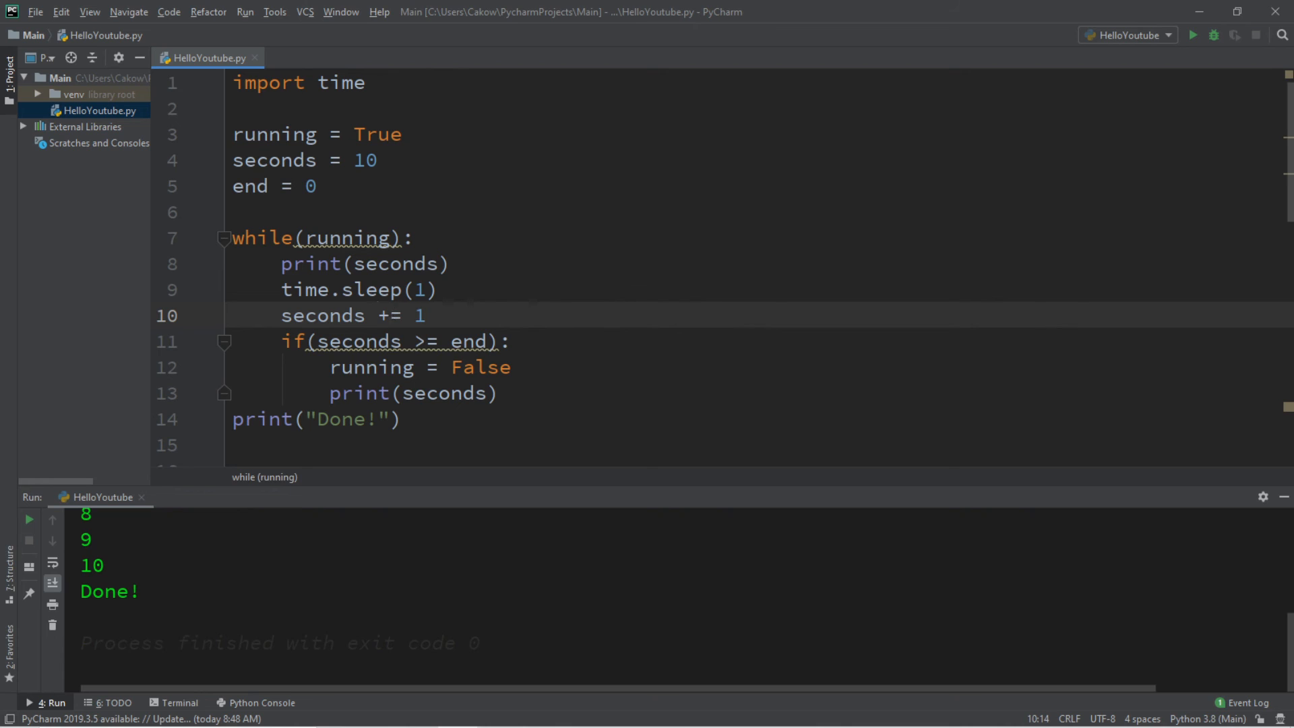
text(-)
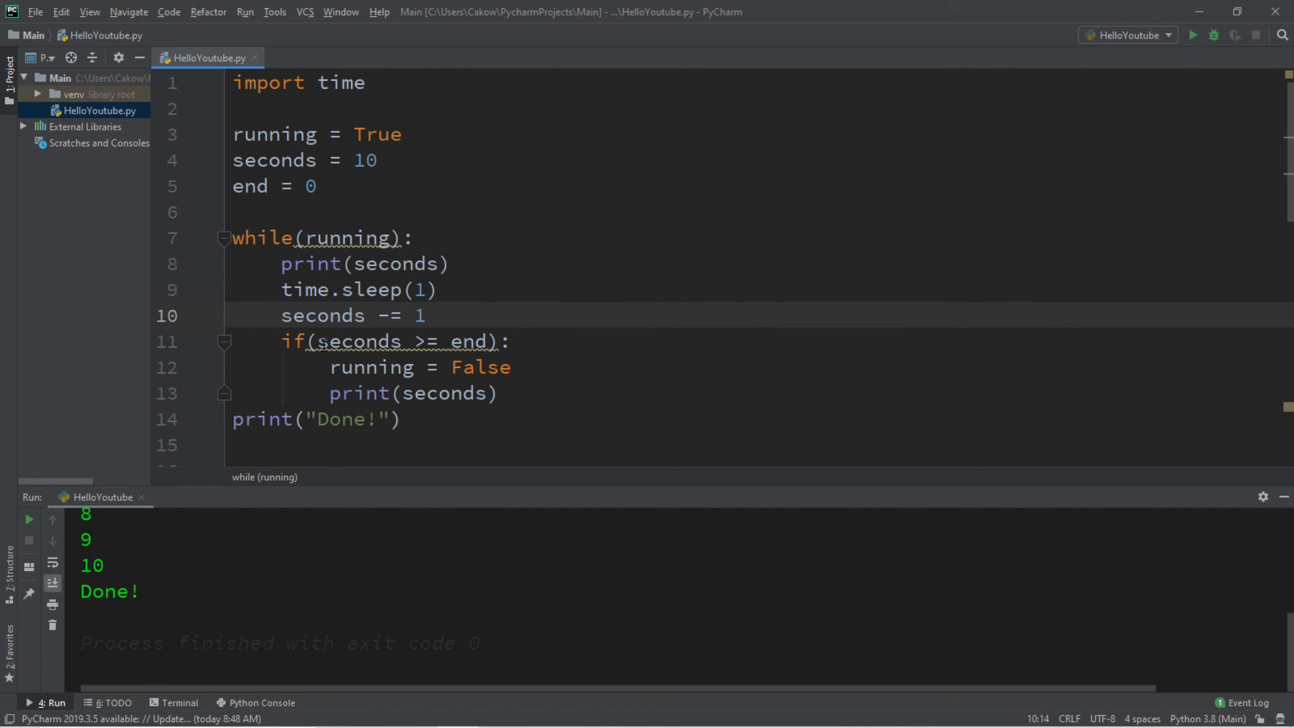
click(425, 341)
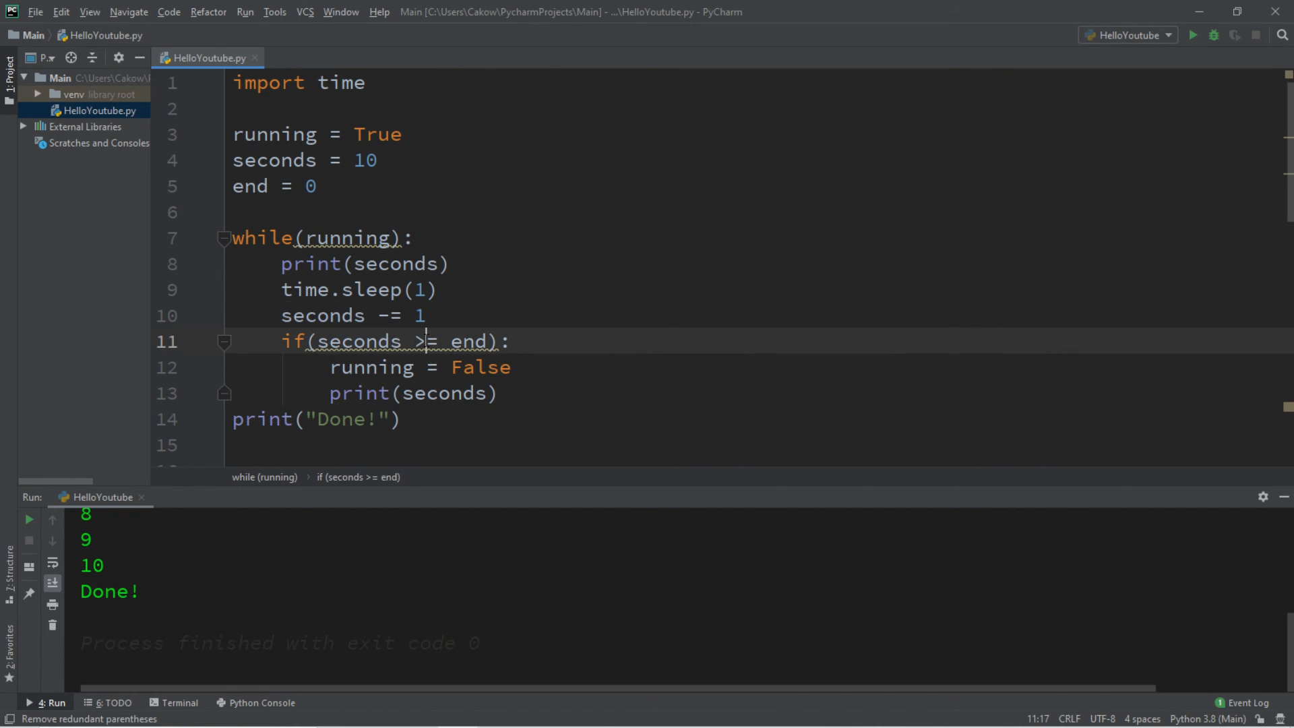
text(<)
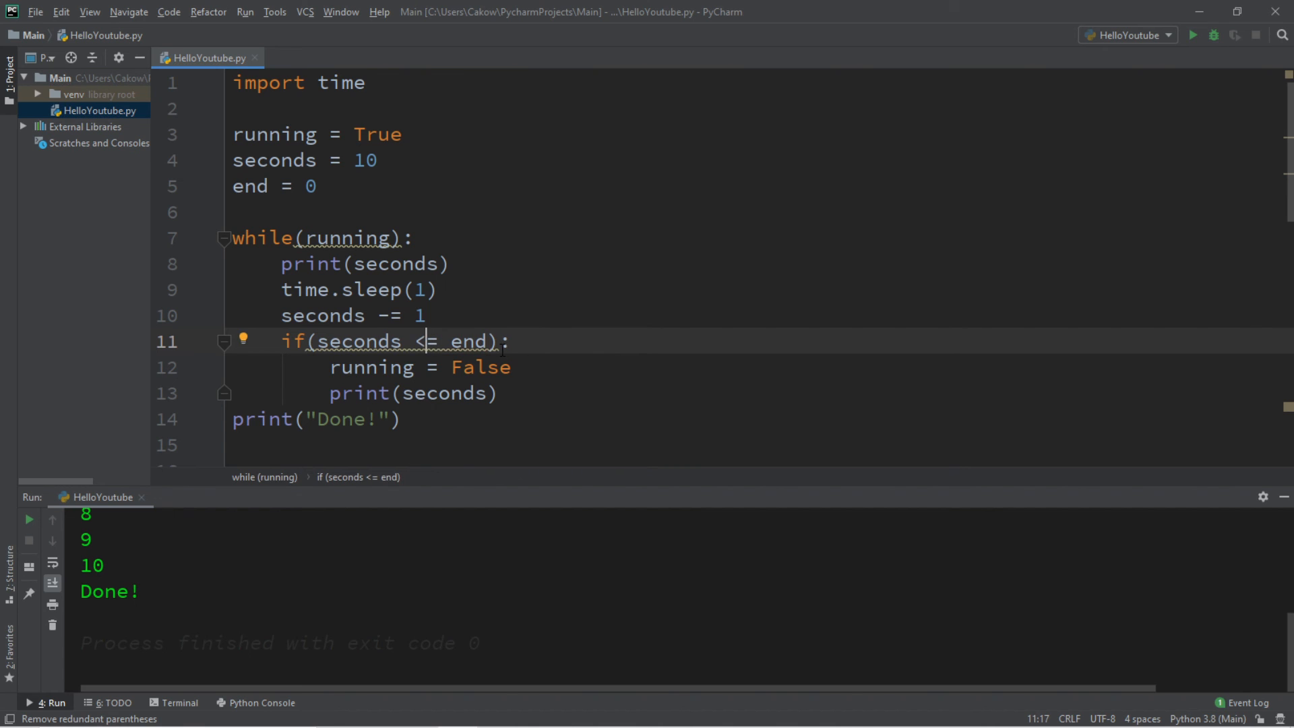
Replace Done! with "Happy new year!" and rerun the countdown script
double_click(345, 419)
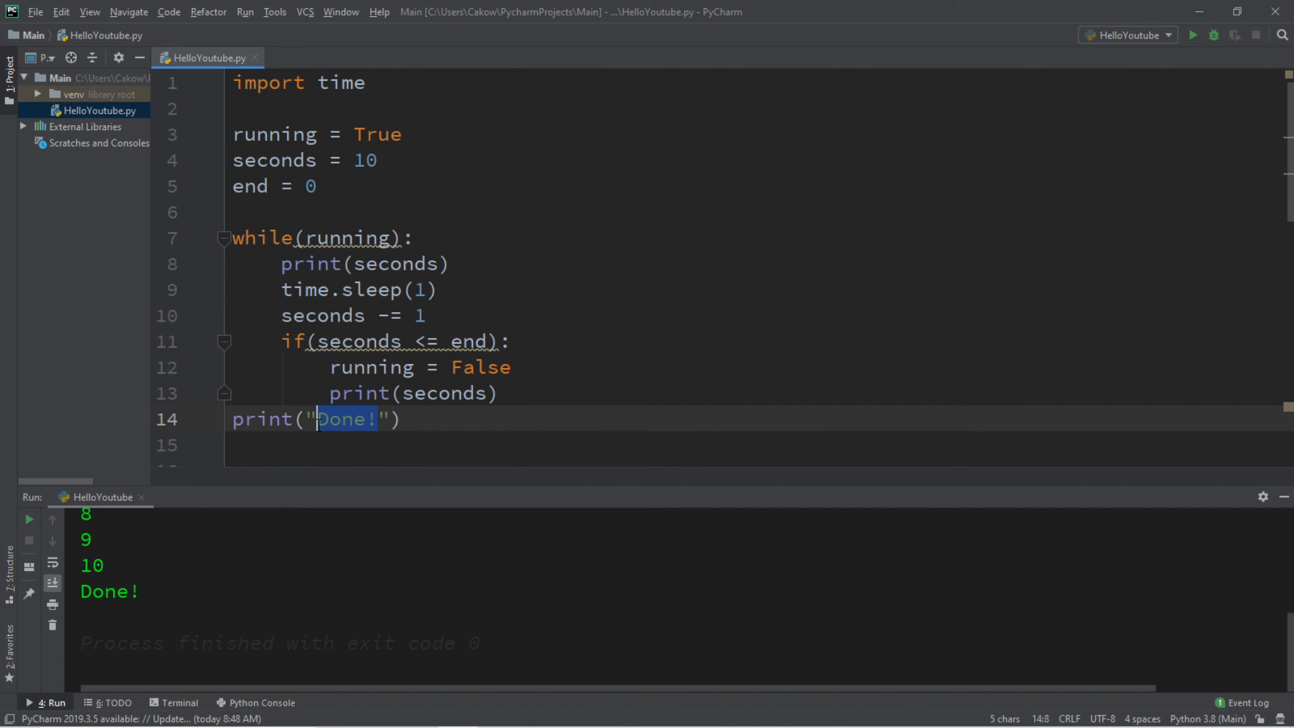
text(Happy n)
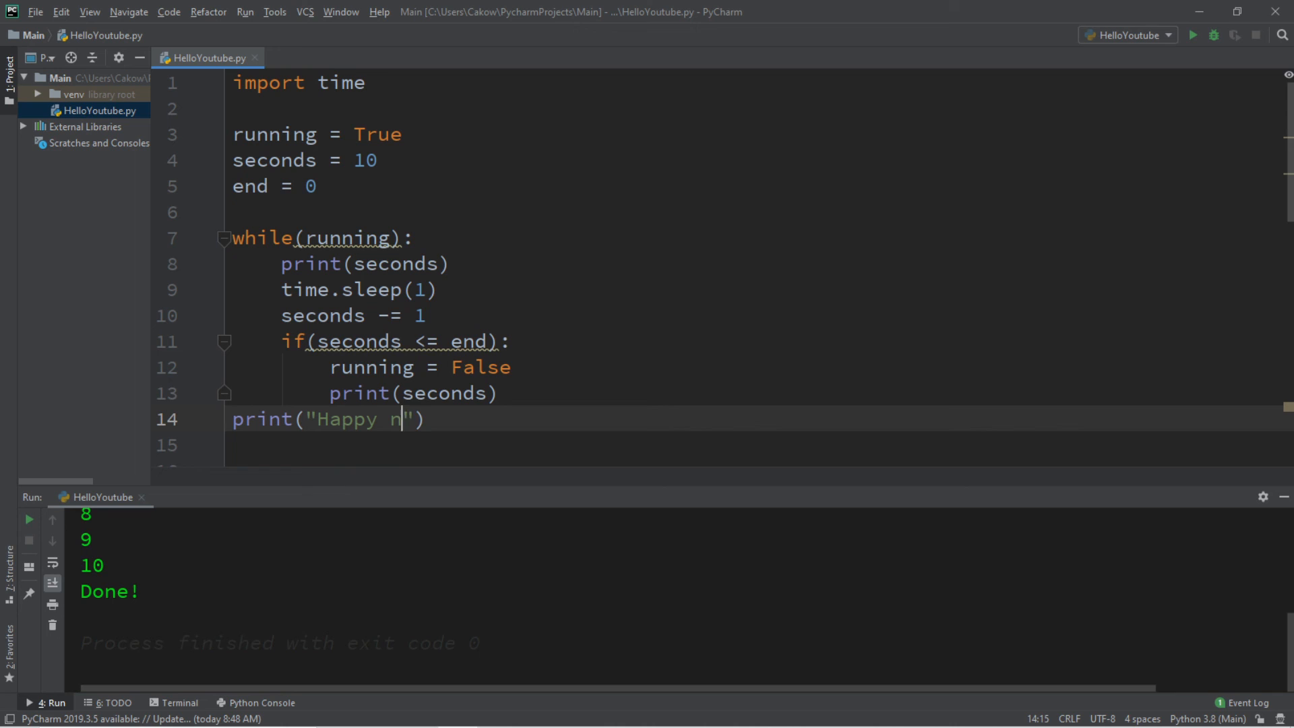
text(ew year!)
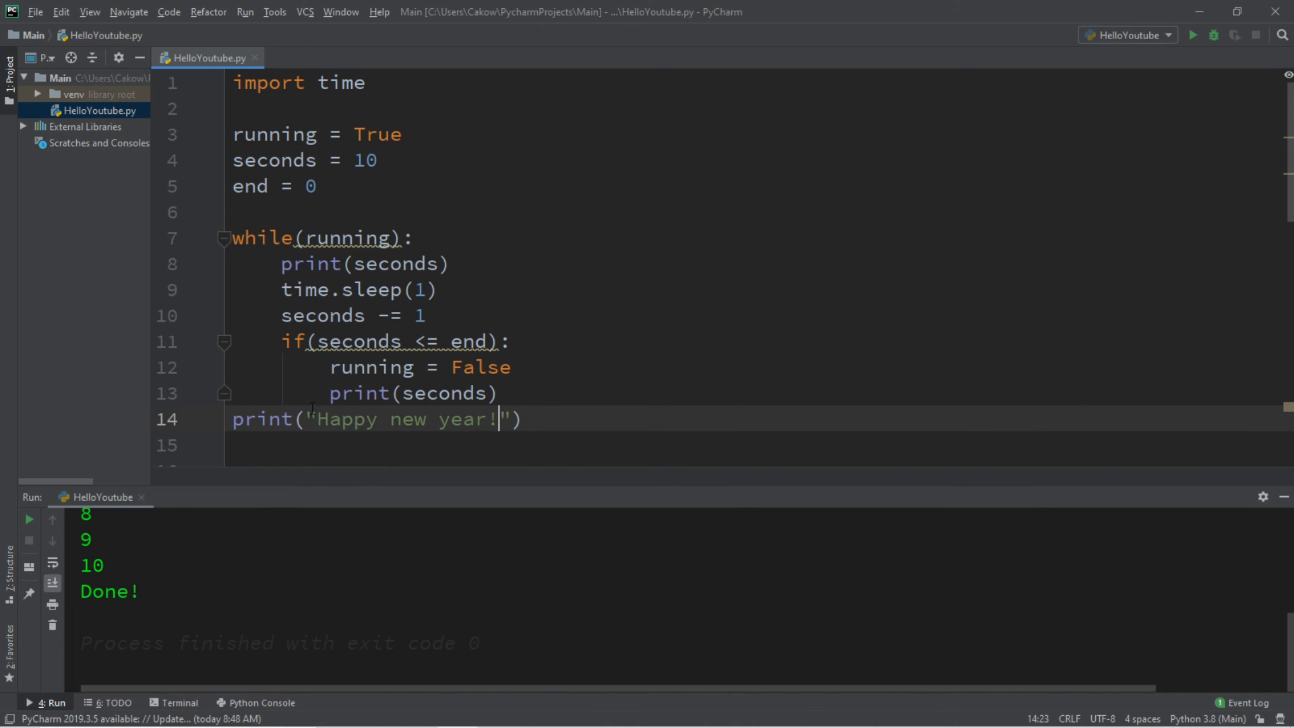
mouse_move(1193, 35)
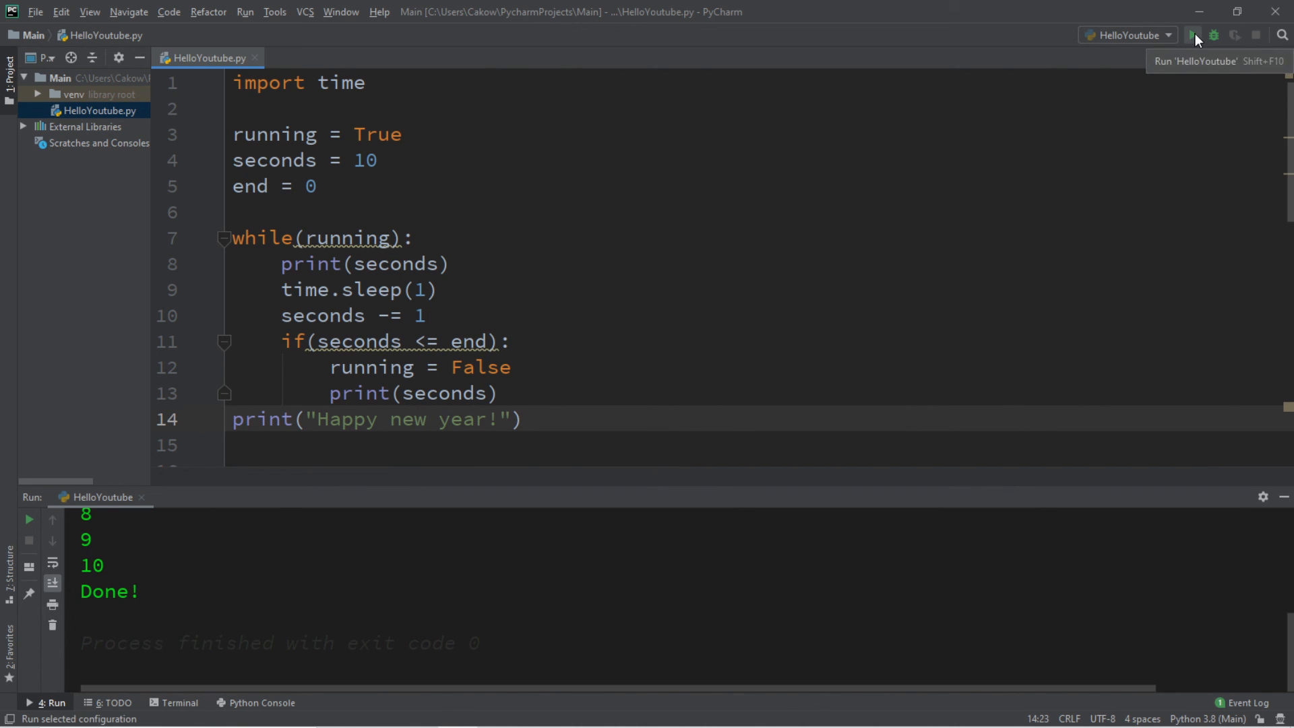
click(1193, 36)
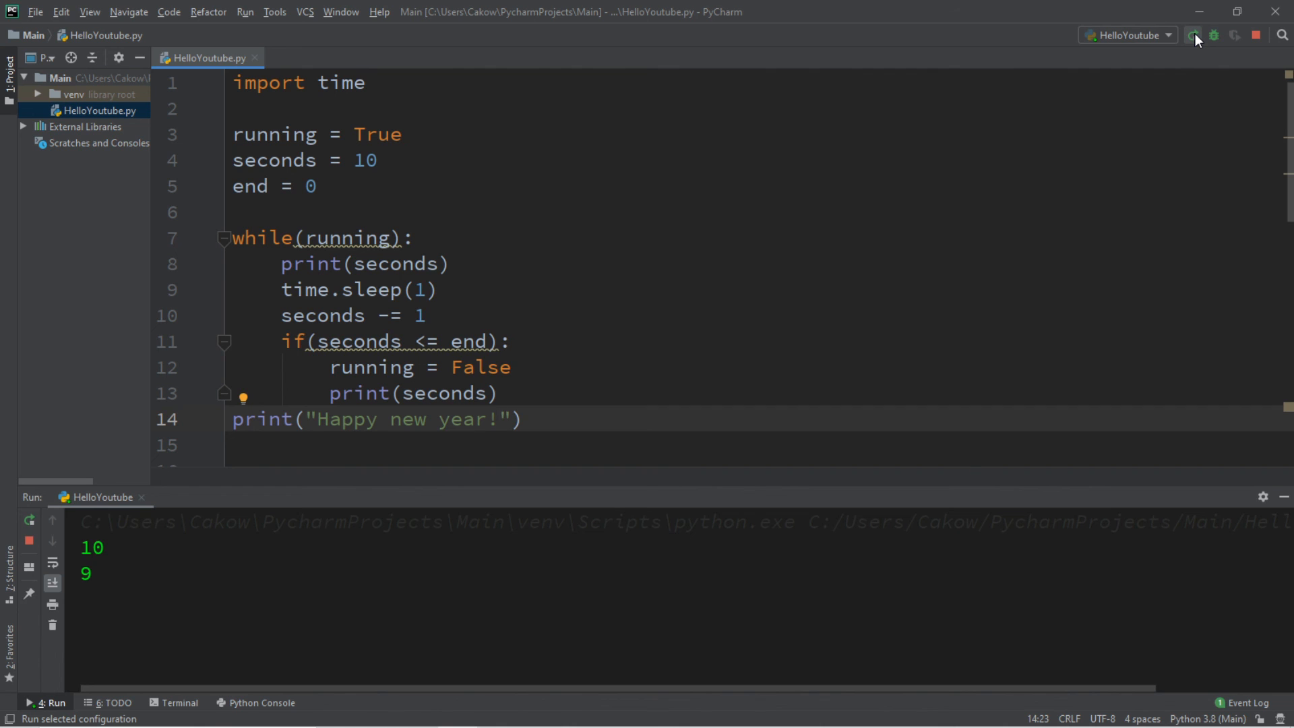